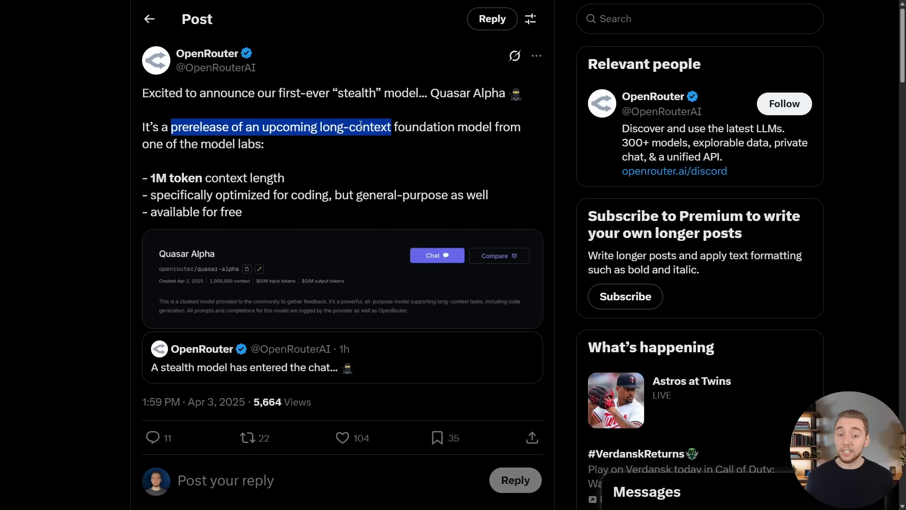
Highlight the tweet phrase about the prerelease long-context Quasar Alpha model.
left_click_drag(391, 127, 493, 126)
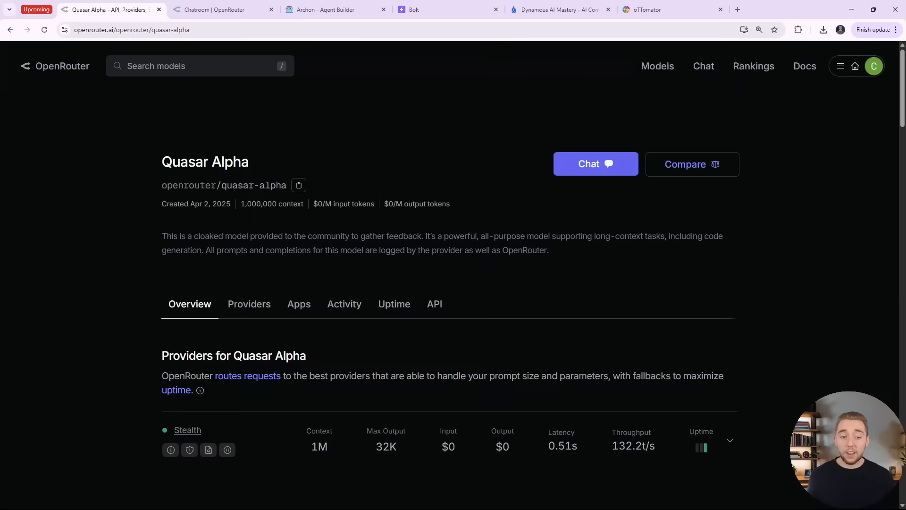
mouse_move(754, 411)
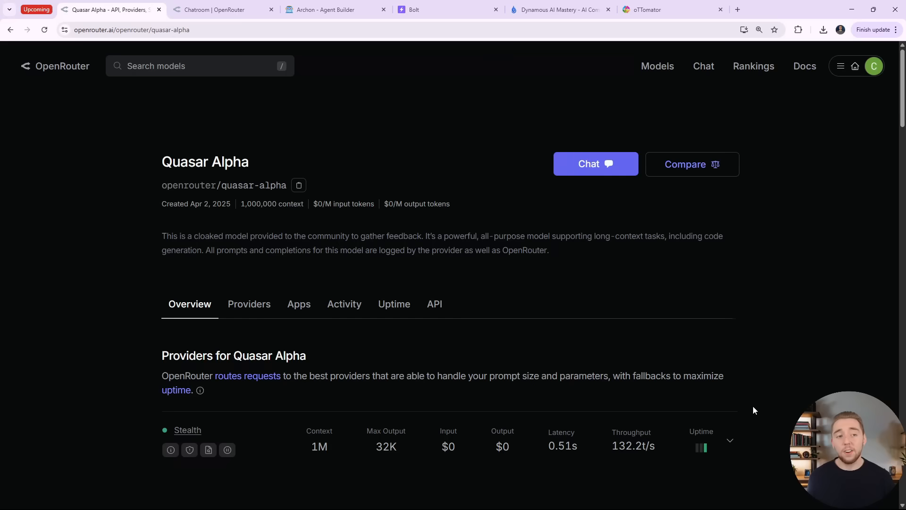
mouse_move(282, 156)
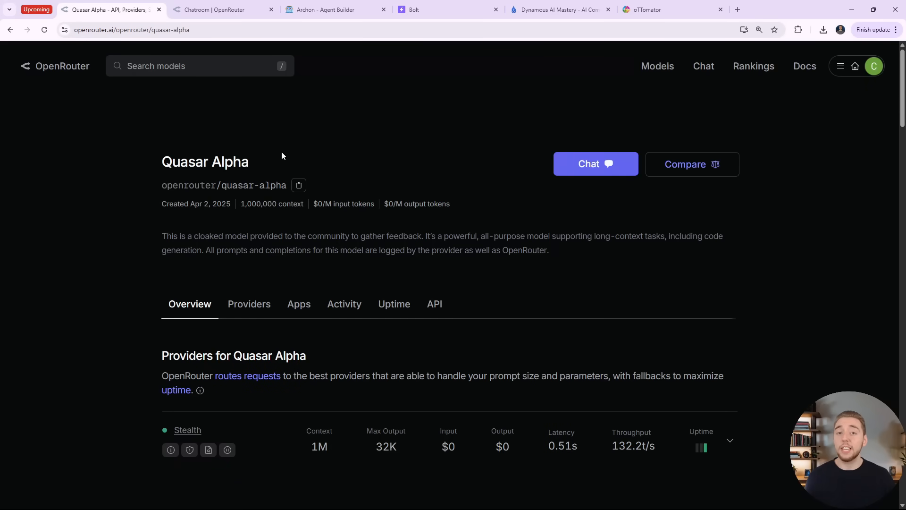
mouse_move(537, 226)
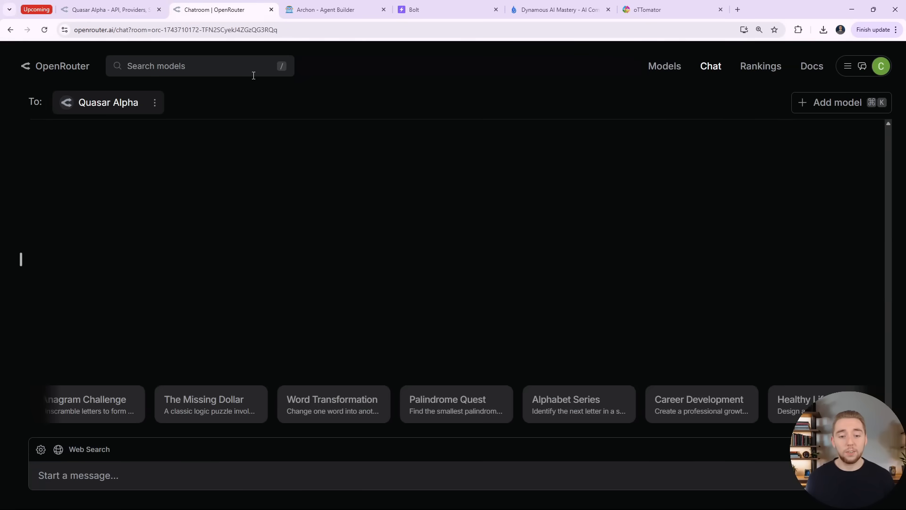
mouse_move(404, 287)
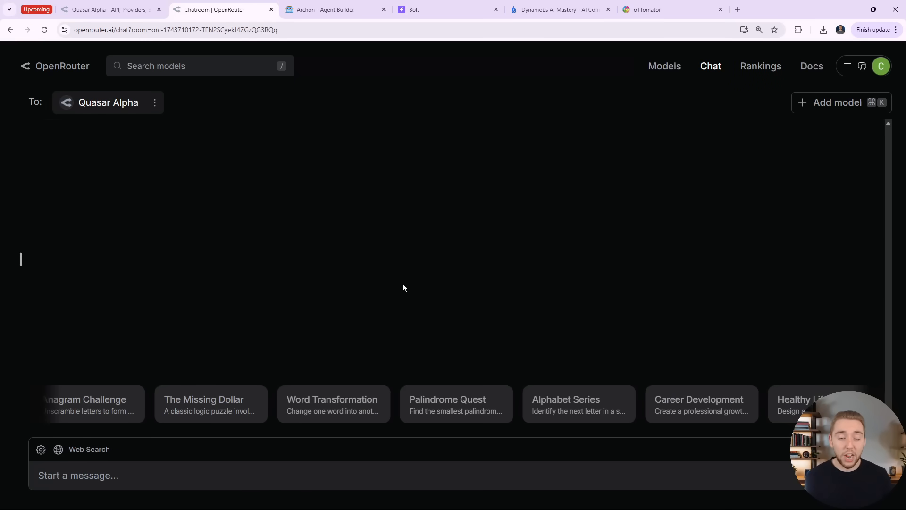
left_click(107, 9)
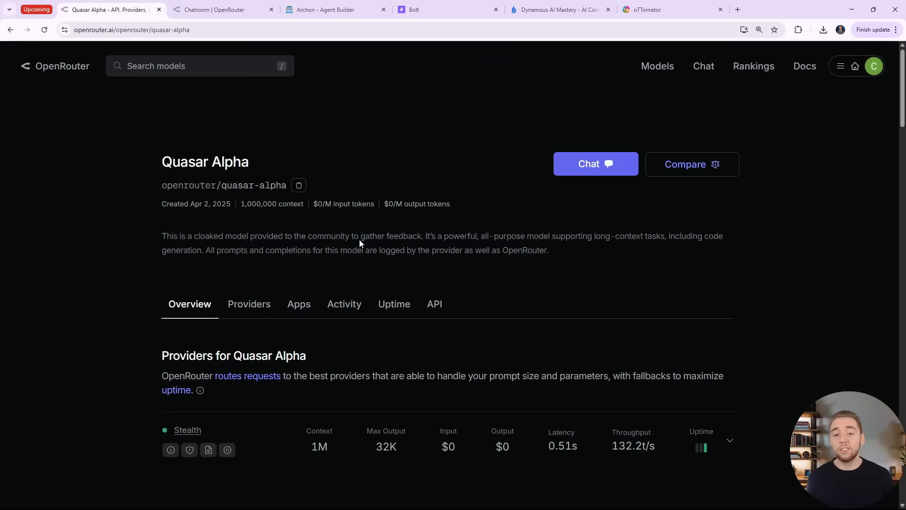
left_click(435, 303)
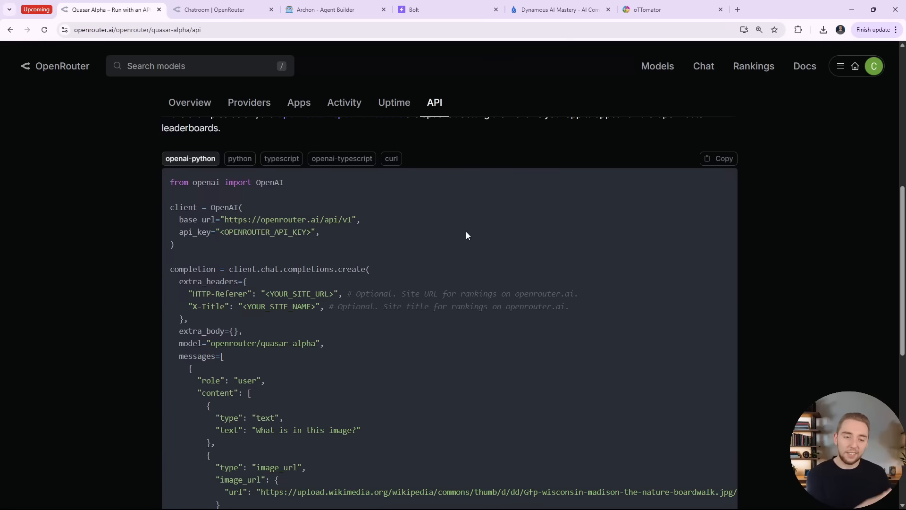
scroll("down", 3)
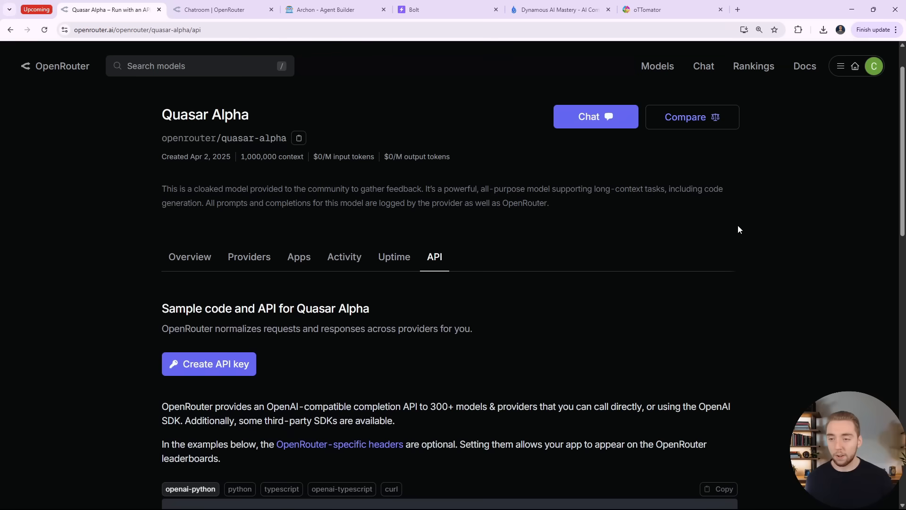
left_click(874, 66)
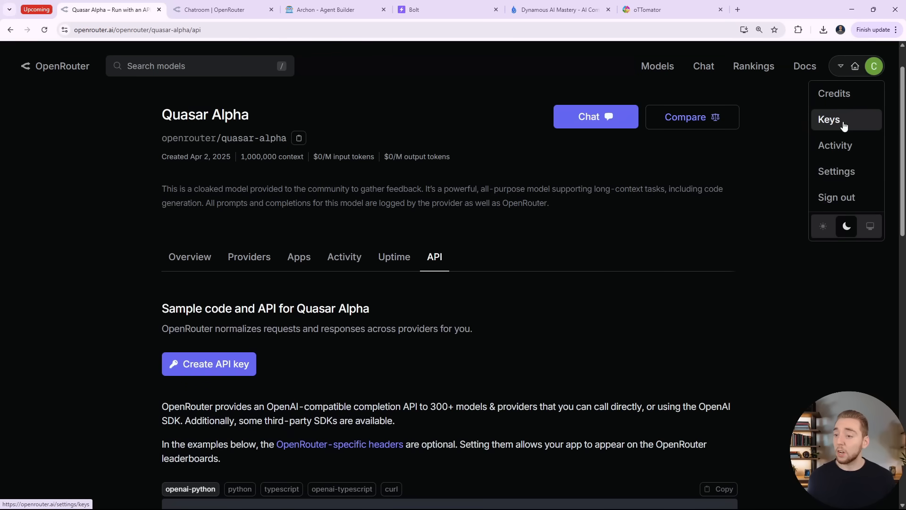
mouse_move(839, 121)
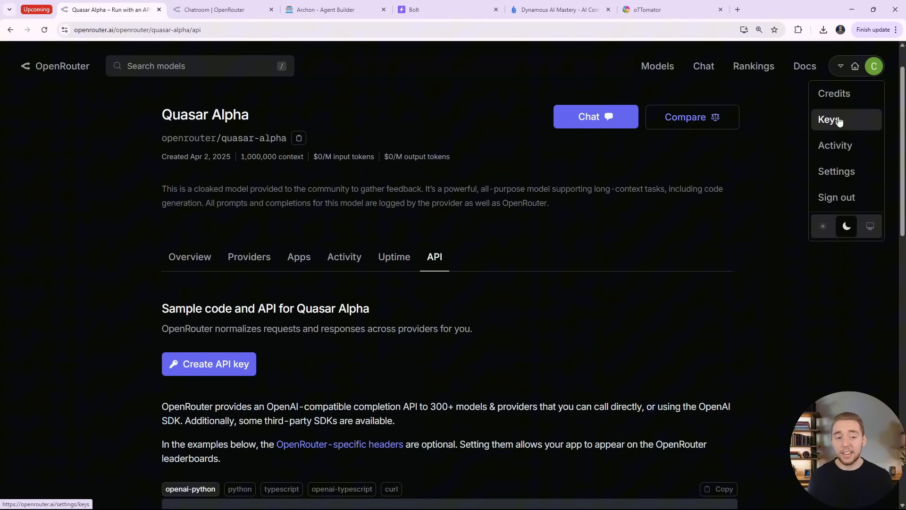
left_click(190, 257)
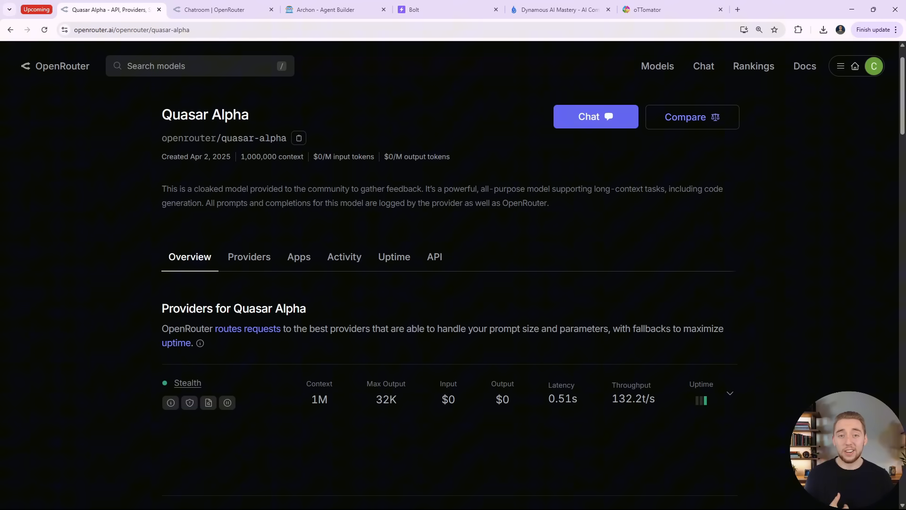
mouse_move(737, 100)
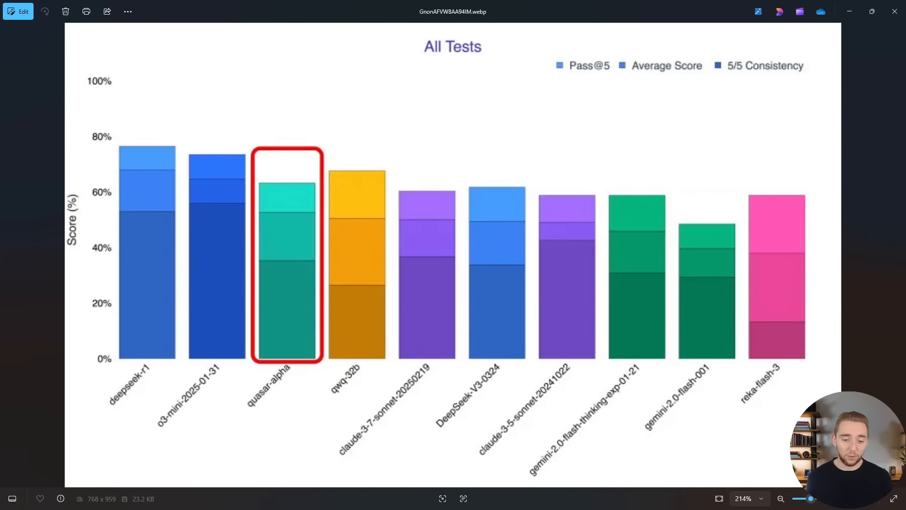
mouse_move(608, 65)
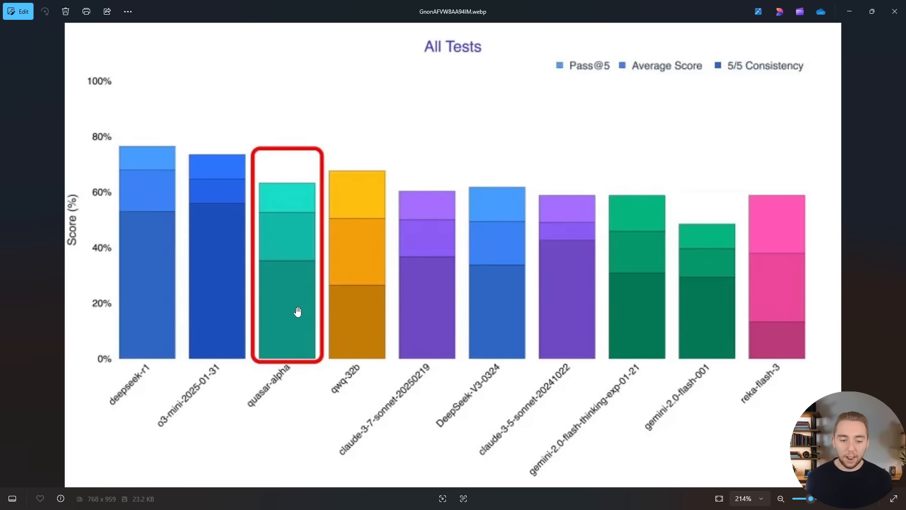
mouse_move(362, 286)
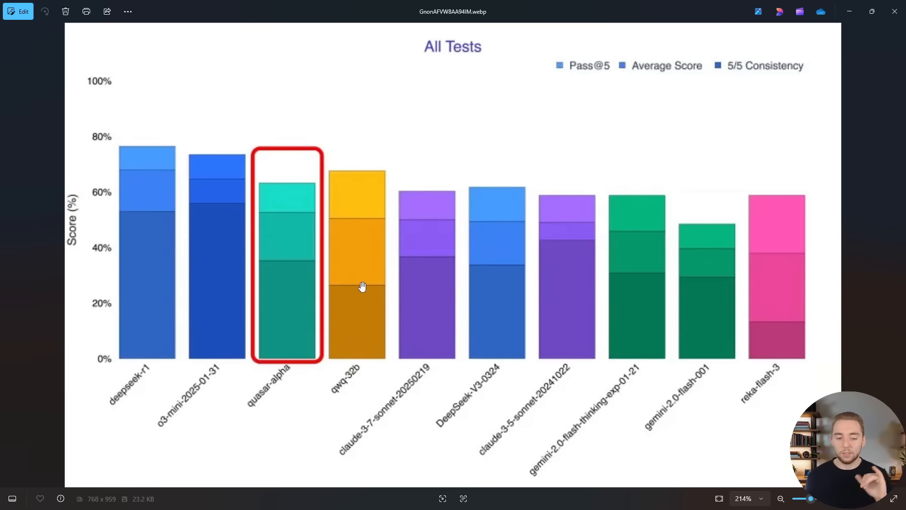
mouse_move(142, 207)
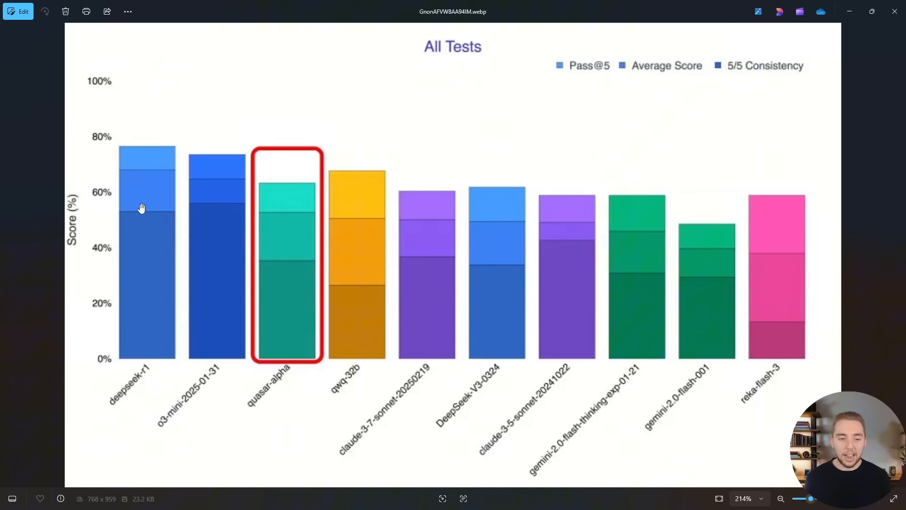
mouse_move(280, 229)
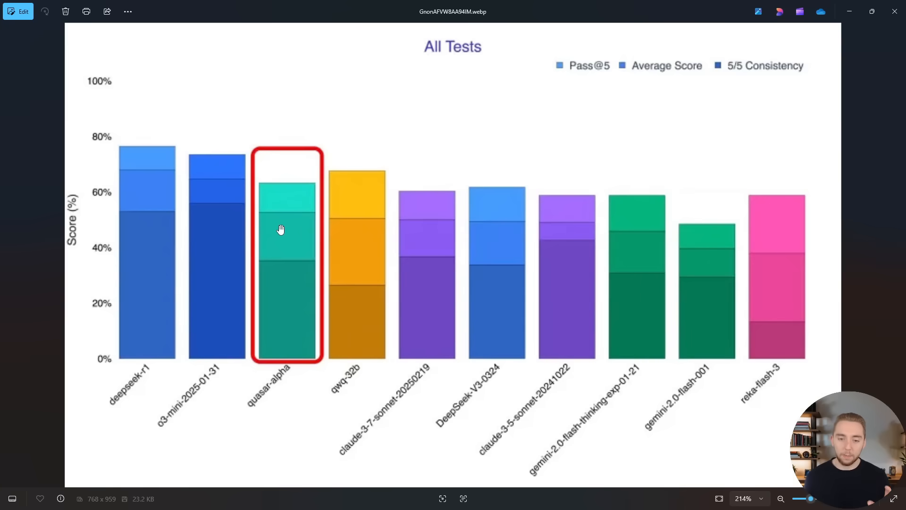
mouse_move(439, 216)
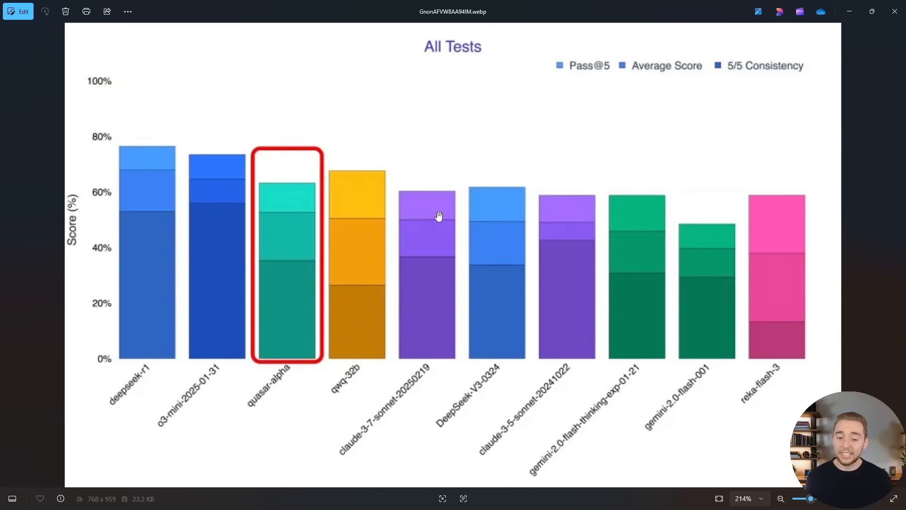
mouse_move(433, 272)
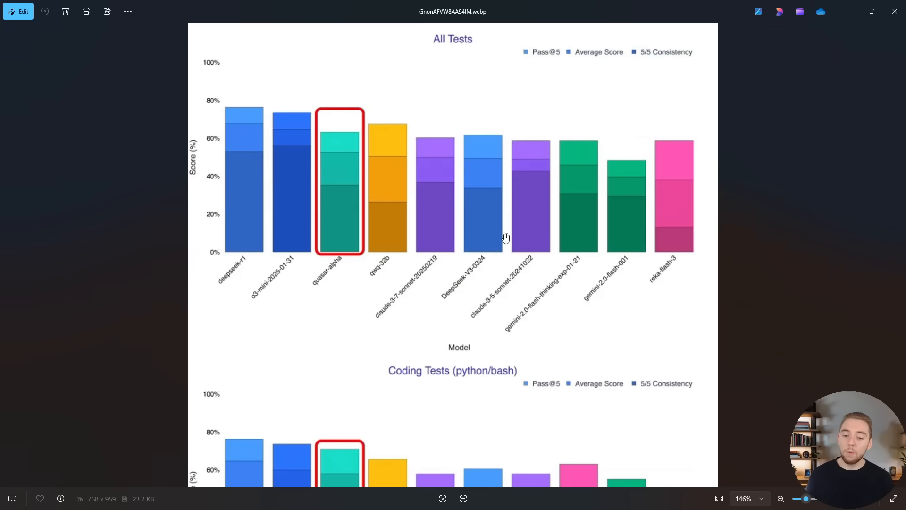
Scroll the image down to the Coding Tests (python/bash) chart.
scroll("down", 3)
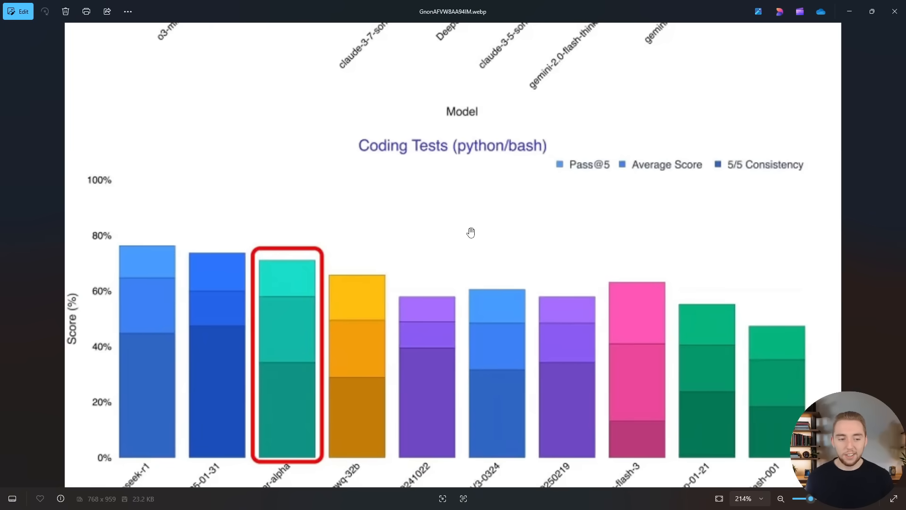
scroll("down", 3)
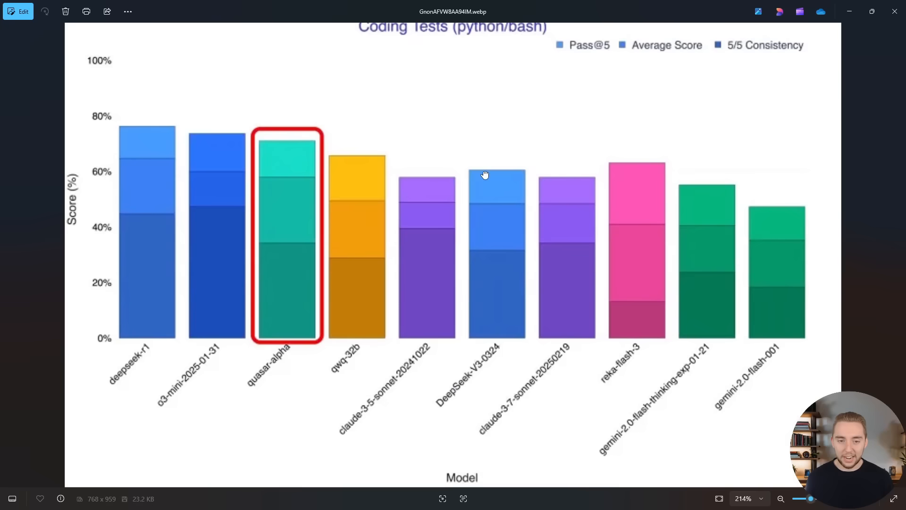
mouse_move(369, 249)
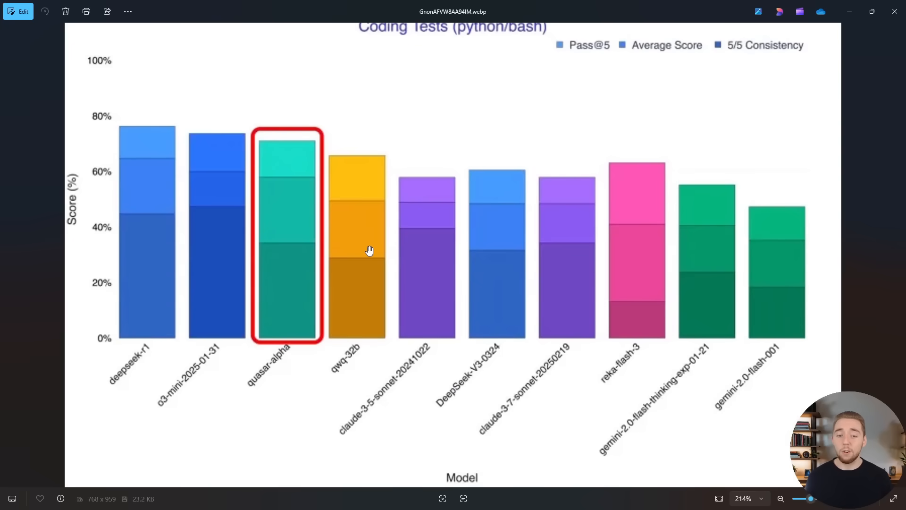
mouse_move(218, 242)
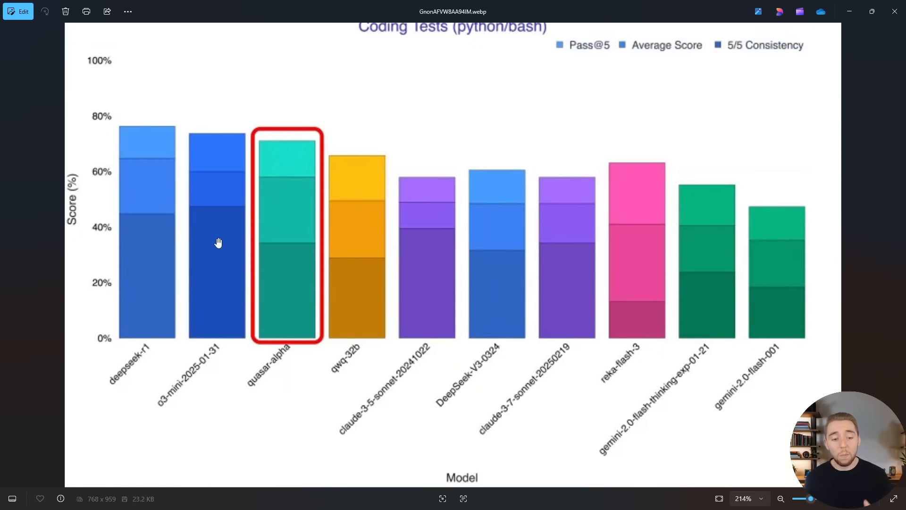
mouse_move(165, 211)
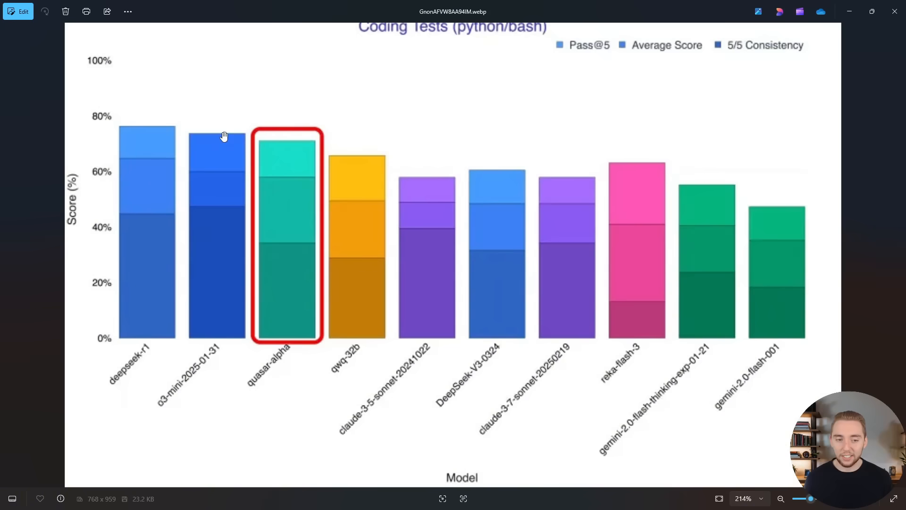
mouse_move(297, 205)
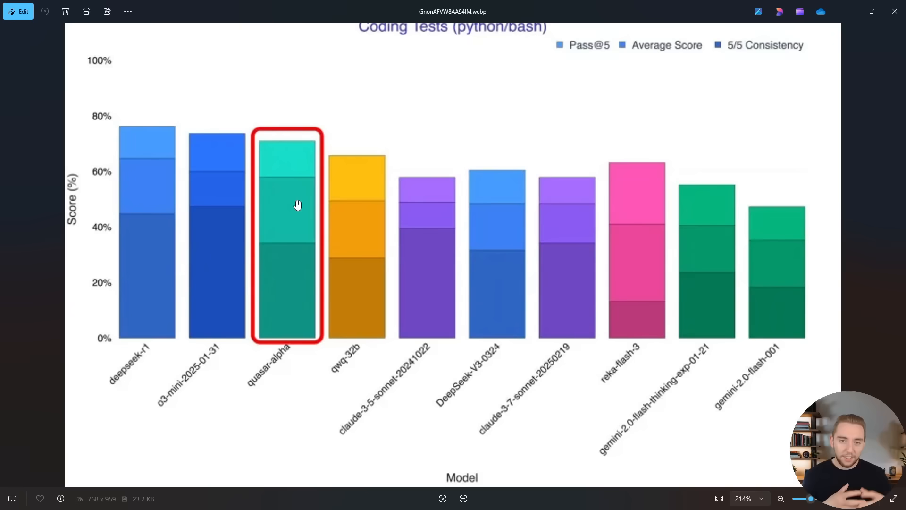
mouse_move(354, 256)
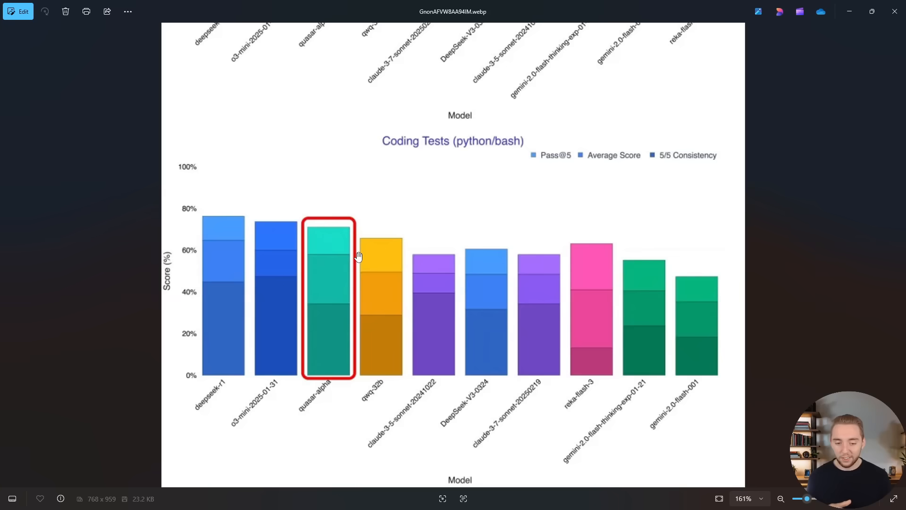
mouse_move(405, 265)
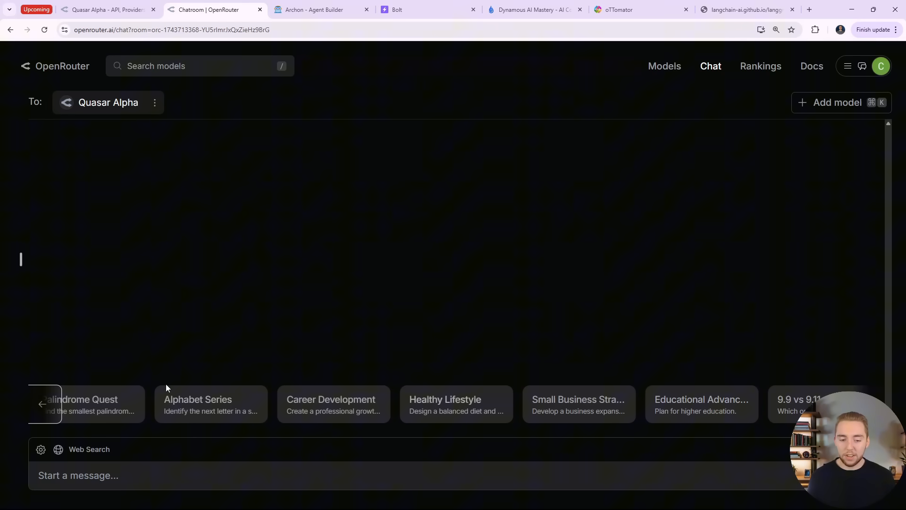
mouse_move(396, 362)
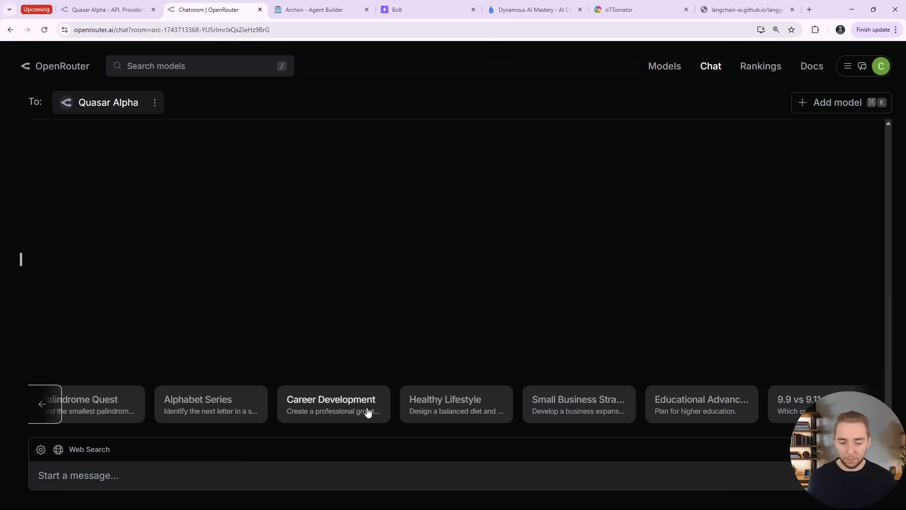
left_click(332, 404)
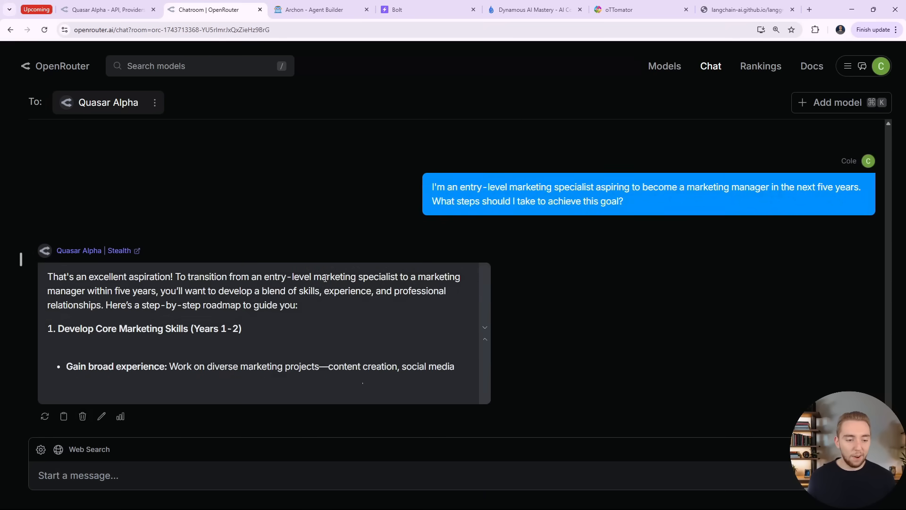
scroll("down", 3)
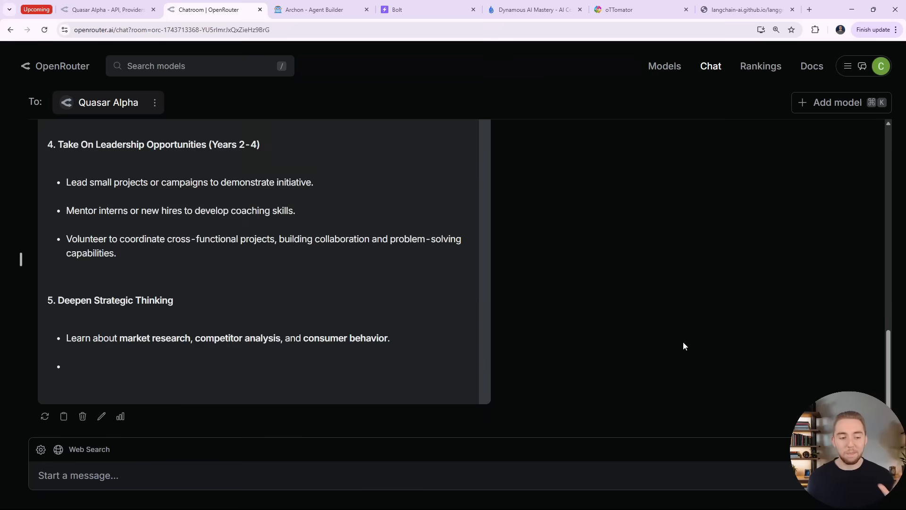
scroll("down", 3)
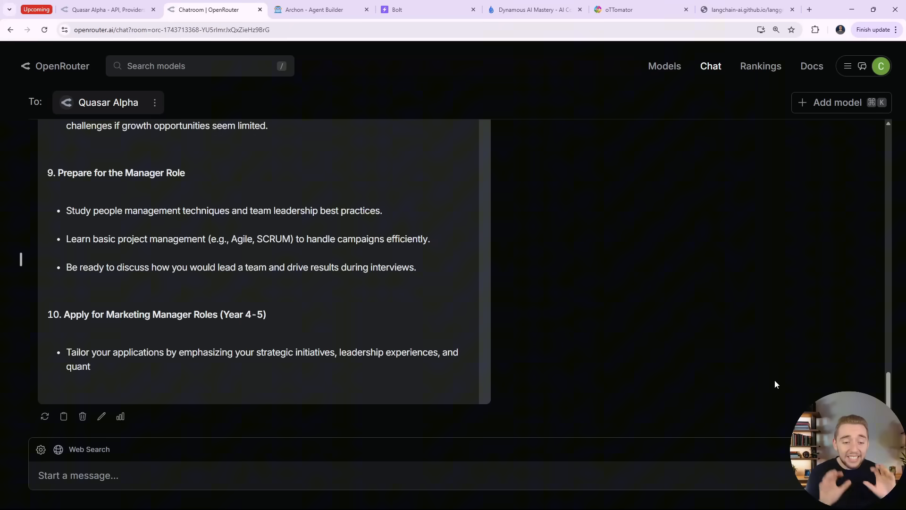
scroll("down", 3)
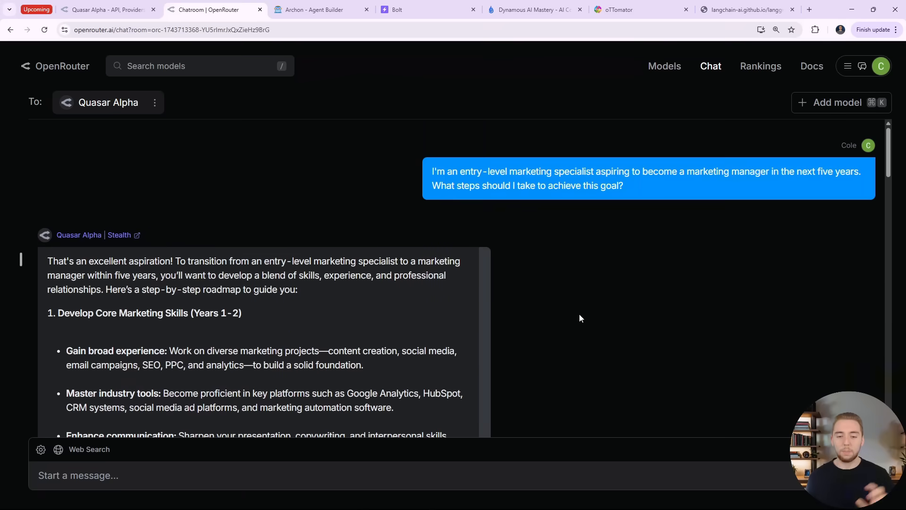
scroll("down", 3)
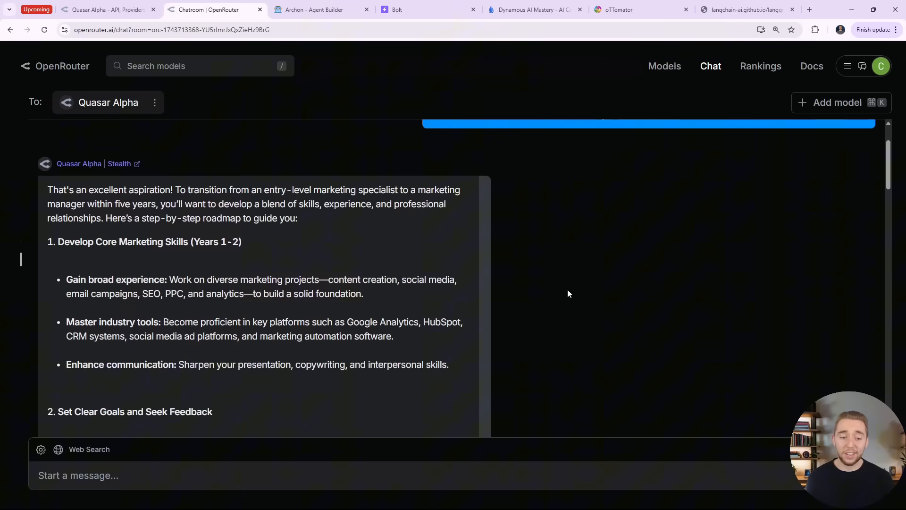
scroll("down", 3)
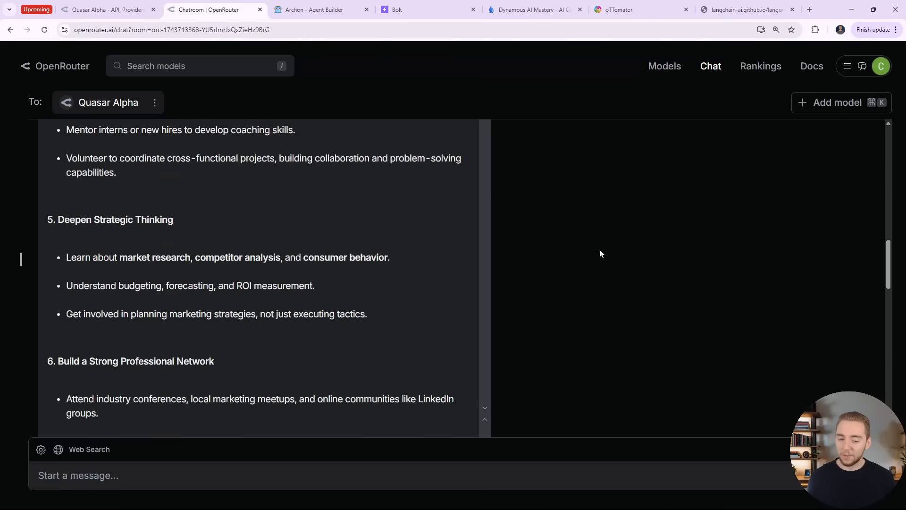
scroll("down", 3)
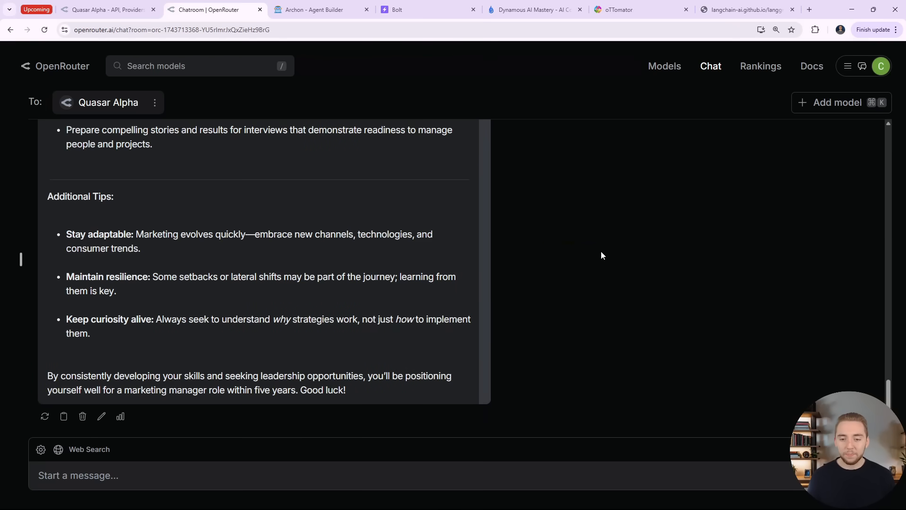
mouse_move(596, 261)
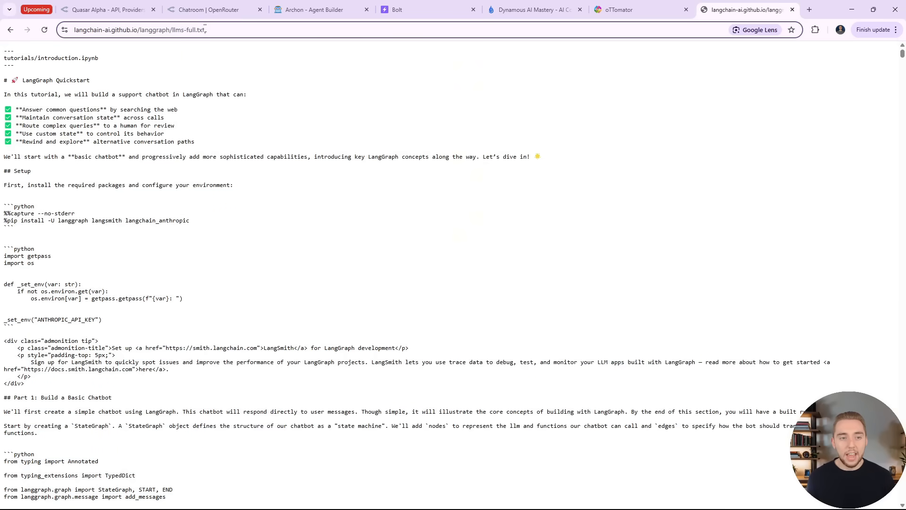
Copy the full llms-full.txt LangGraph documentation and return to the OpenRouter chatroom.
double_click(175, 30)
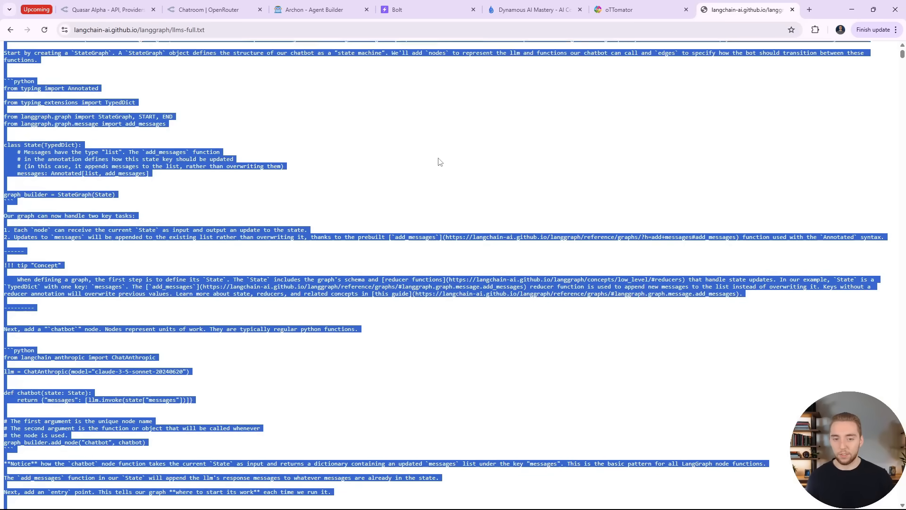
scroll("down", 3)
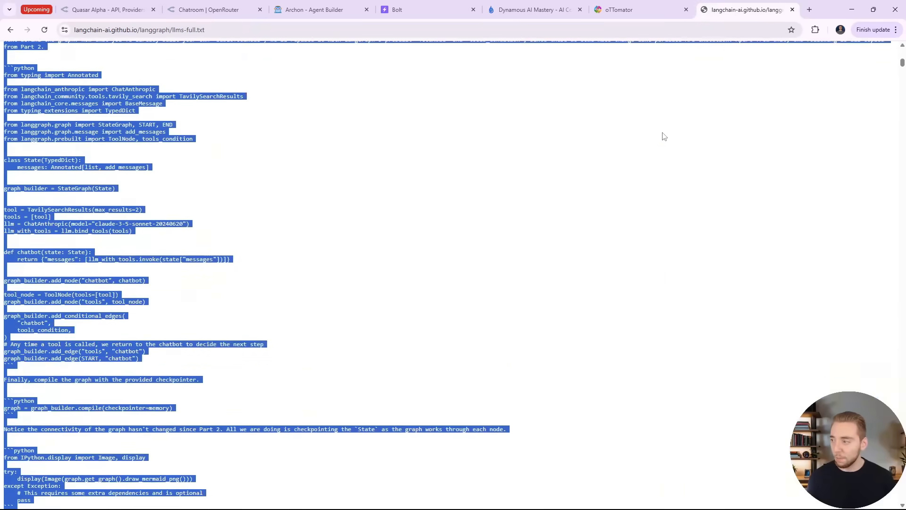
scroll("down", 3)
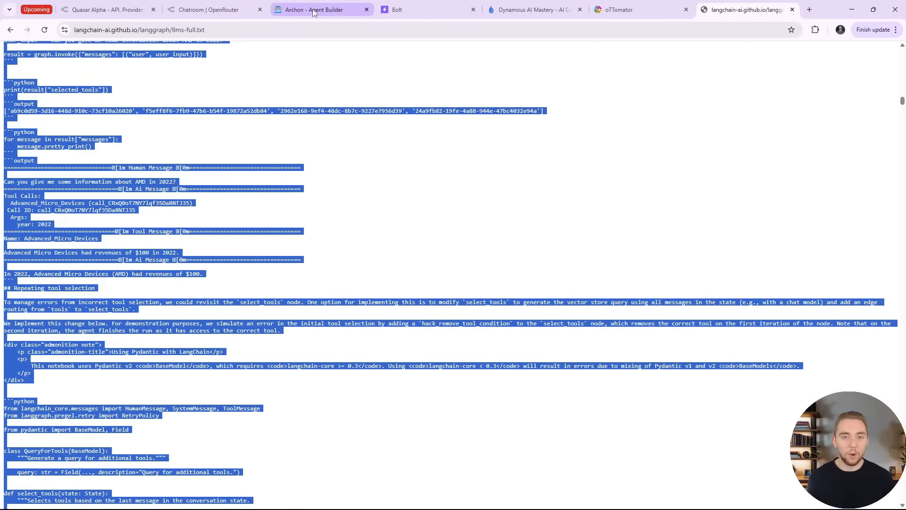
left_click(214, 10)
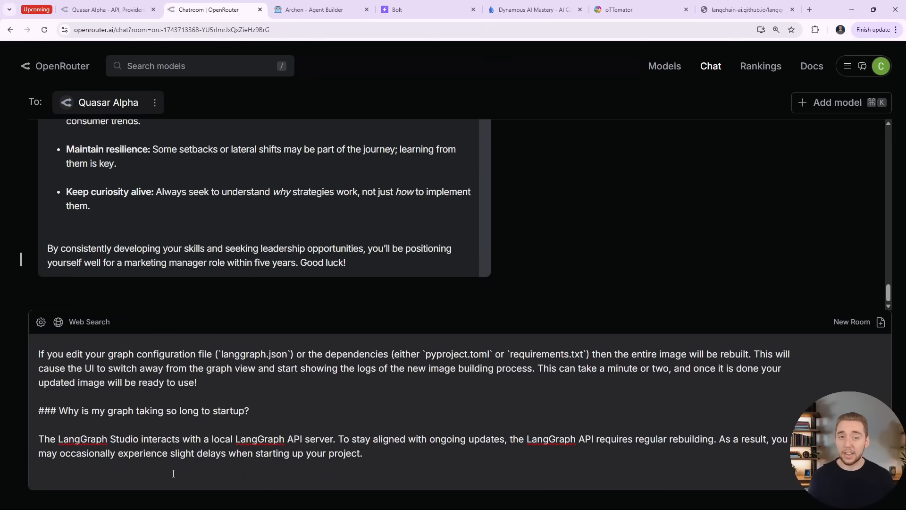
Ask Quasar Alpha 'Based on this documentation, create an AI agent', then move to Archon after the 400 error.
type("Based on this documentation, create an AI agent")
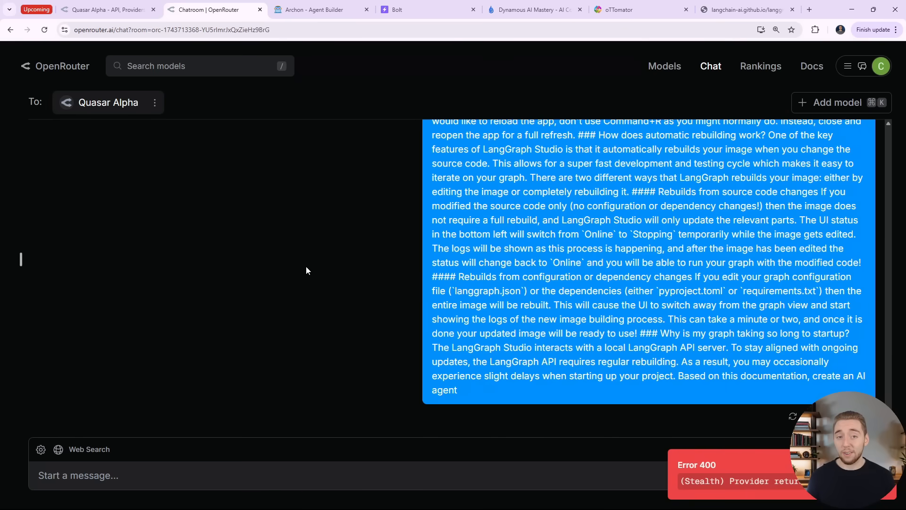
left_click(320, 10)
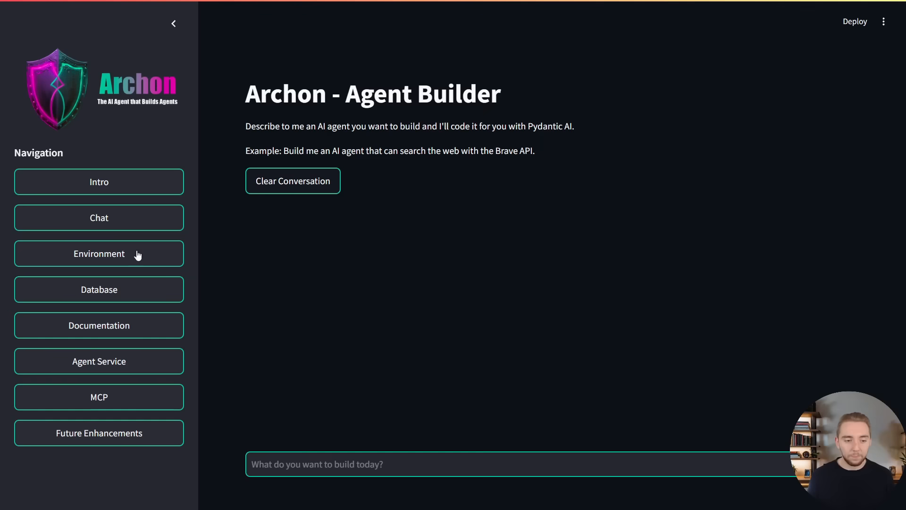
left_click(98, 254)
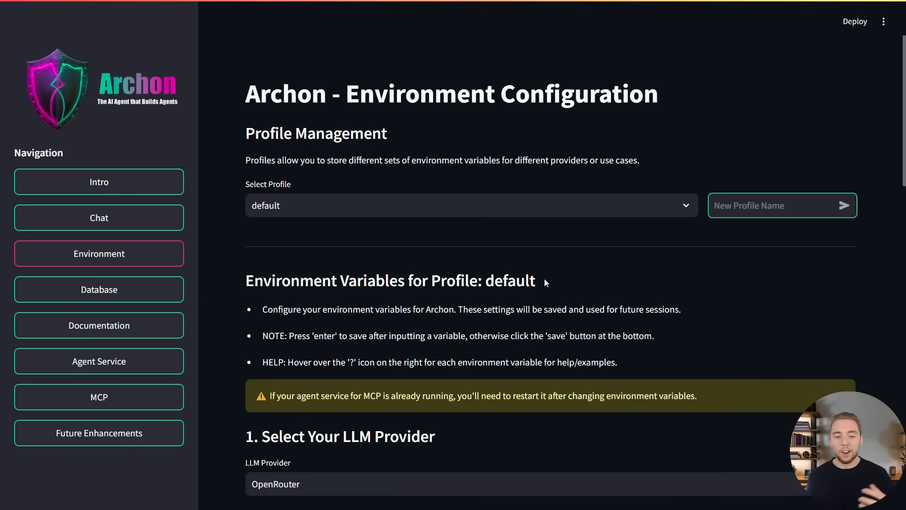
scroll("down", 3)
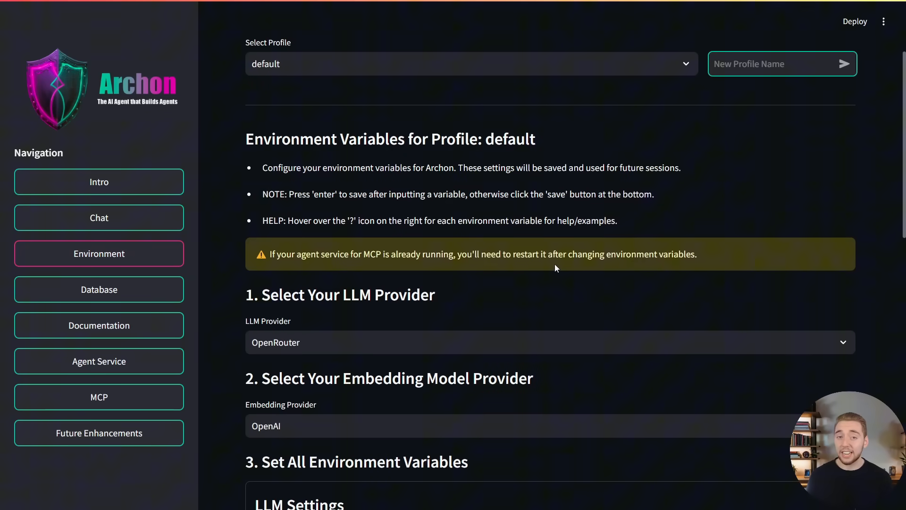
scroll("down", 3)
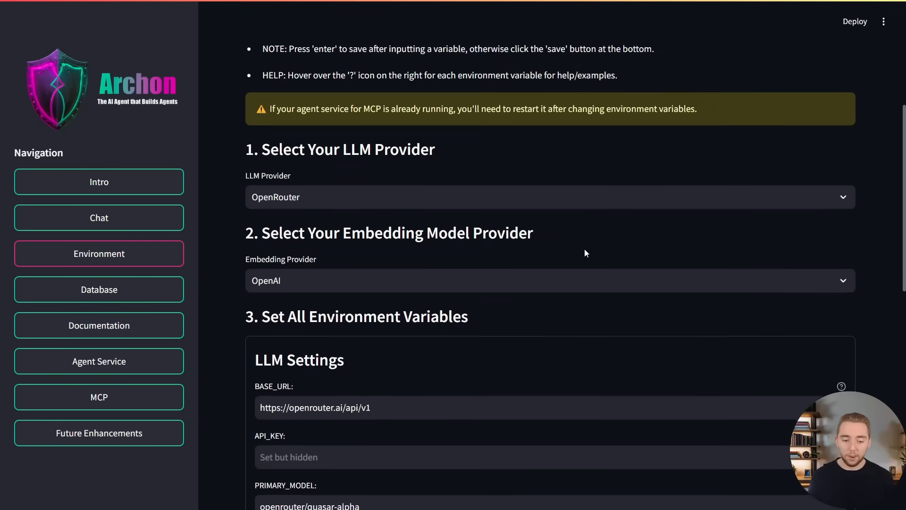
scroll("down", 3)
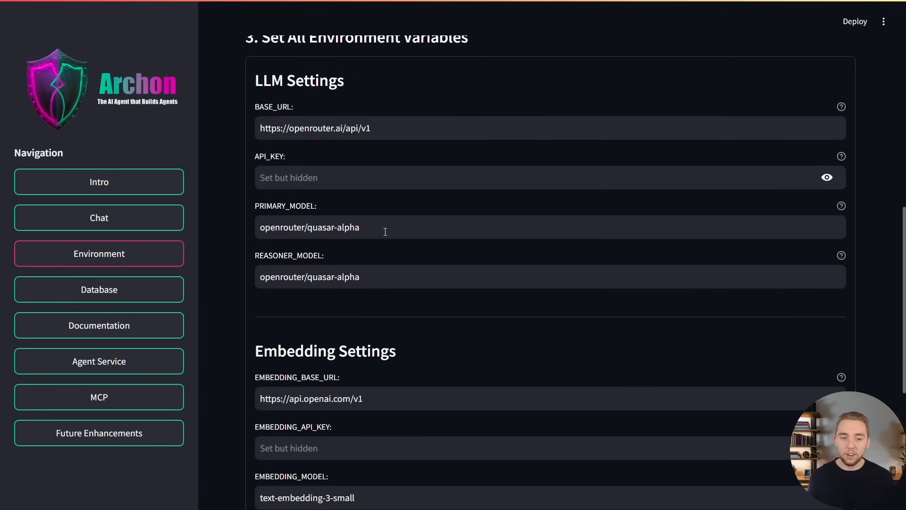
left_click(405, 228)
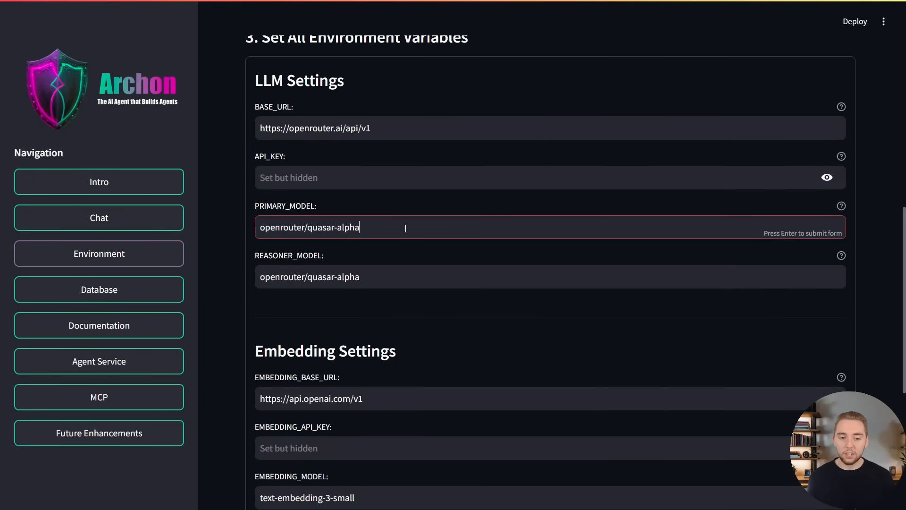
double_click(334, 226)
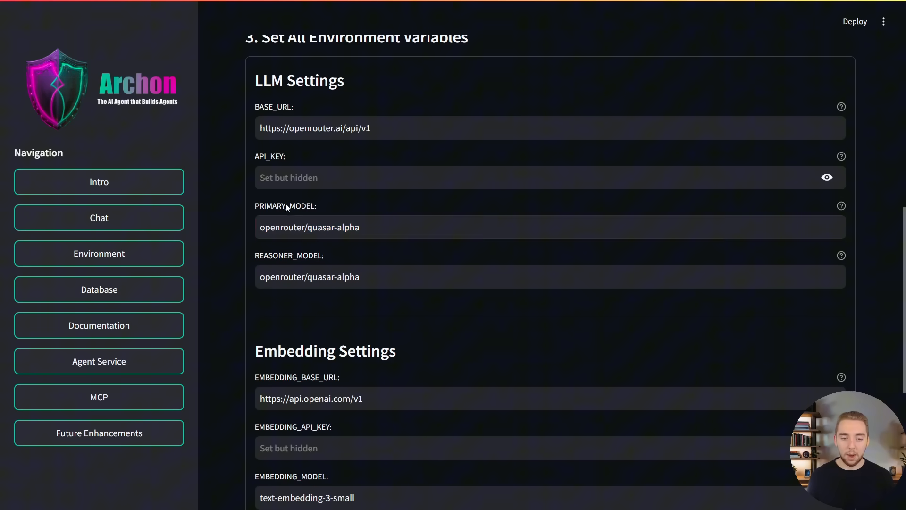
left_click(405, 276)
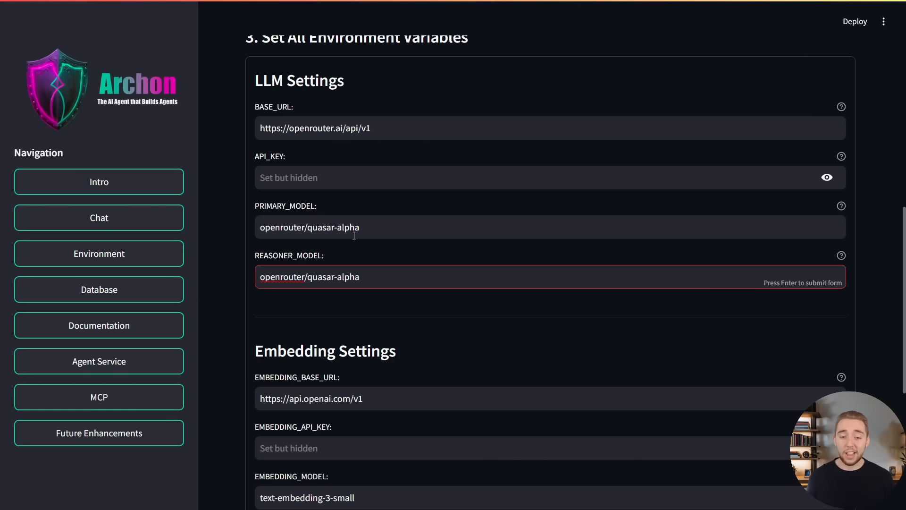
double_click(333, 228)
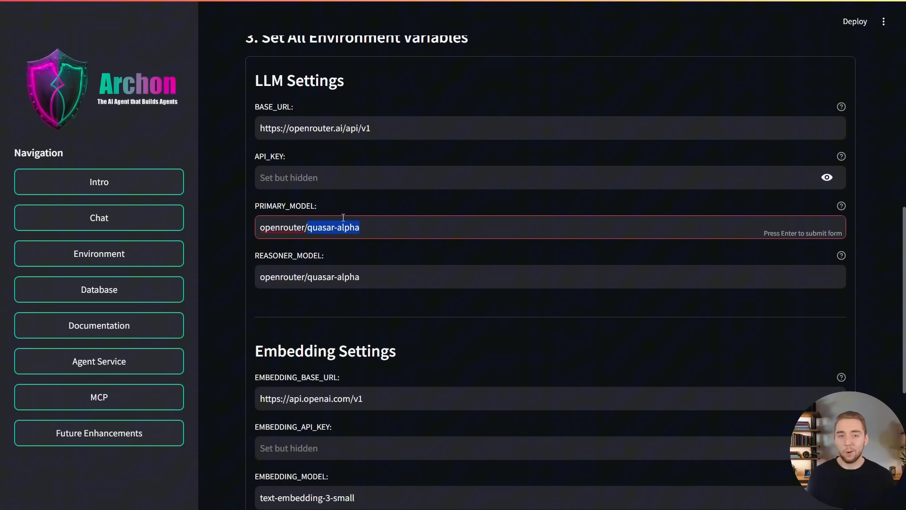
mouse_move(99, 217)
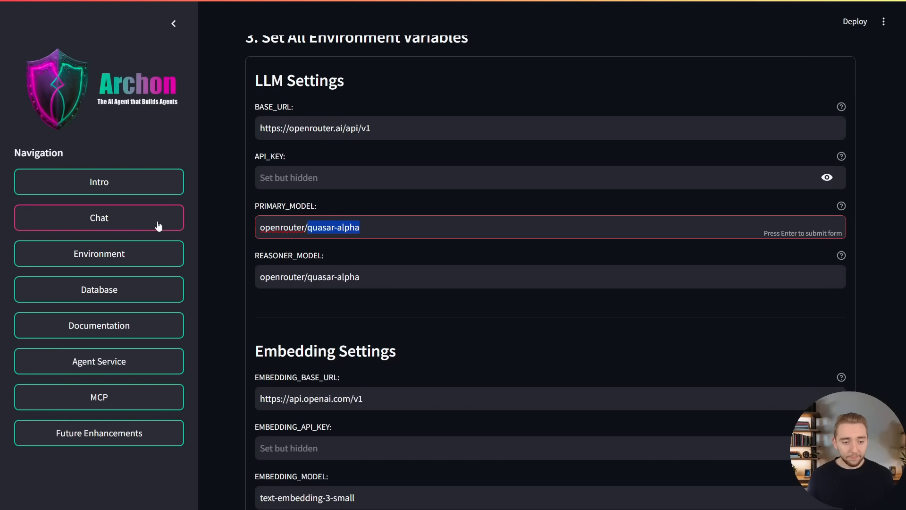
left_click(99, 218)
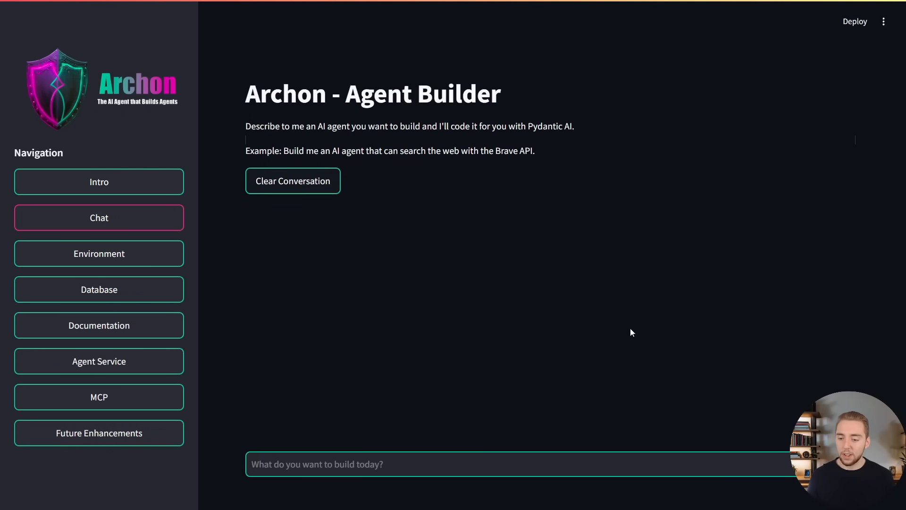
Submit the agent-army prompt to Archon's Agent Builder and hide the PowerShell server logs.
left_click(446, 462)
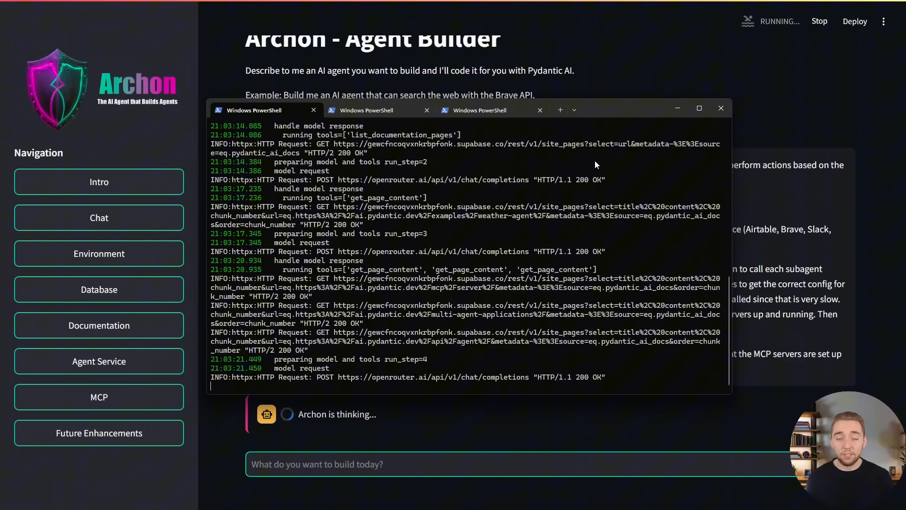
left_click(720, 107)
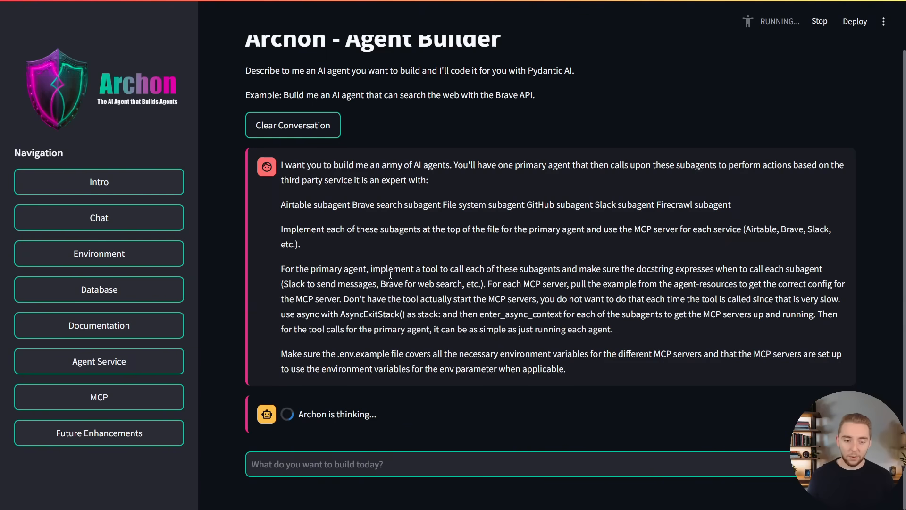
mouse_move(541, 382)
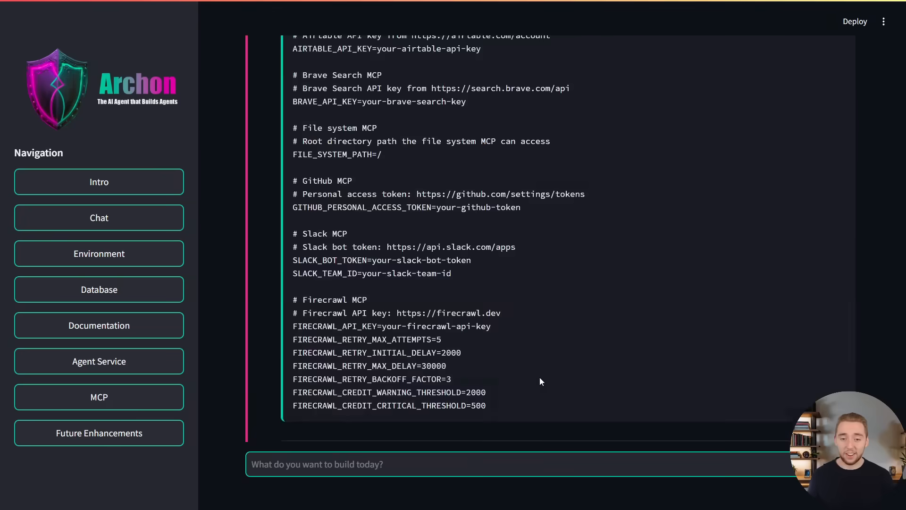
scroll("down", 3)
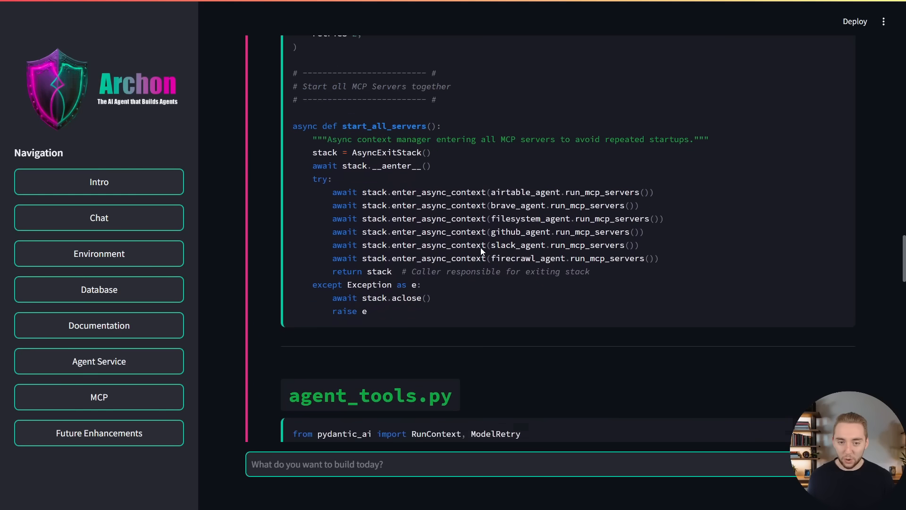
scroll("up", 3)
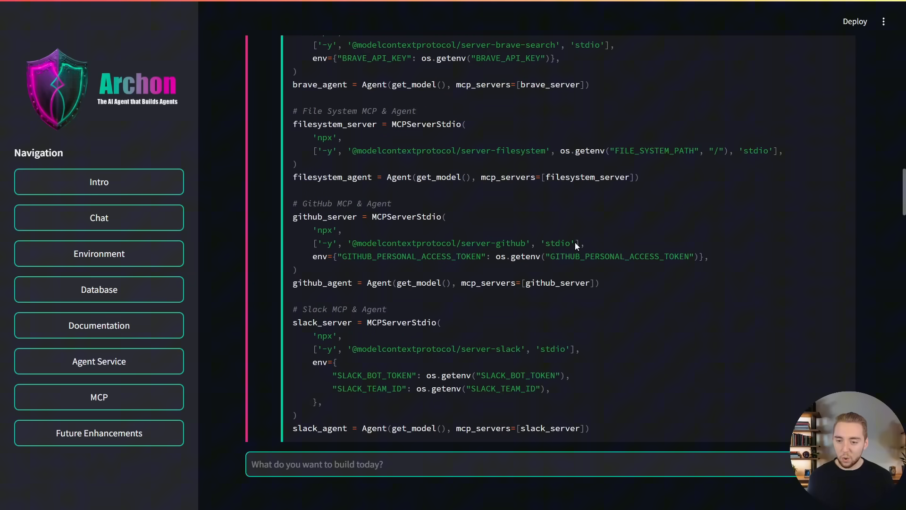
left_click_drag(347, 243, 578, 243)
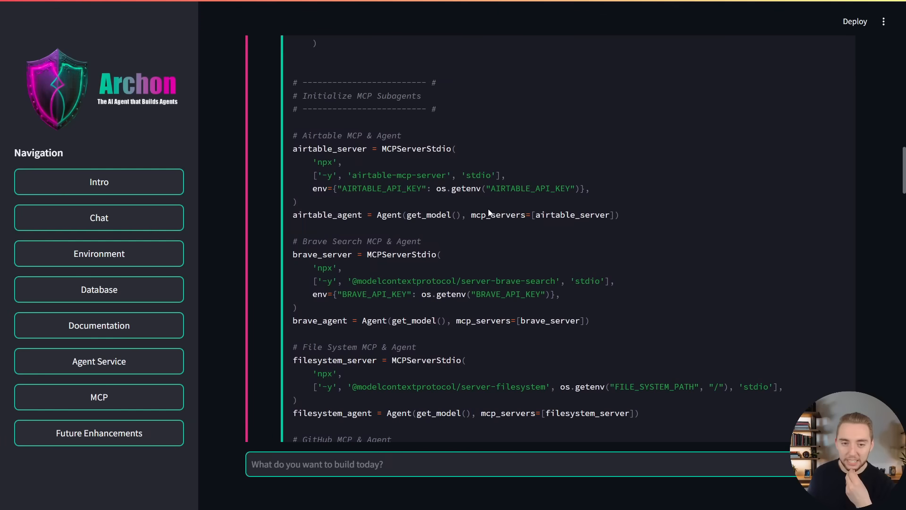
scroll("up", 3)
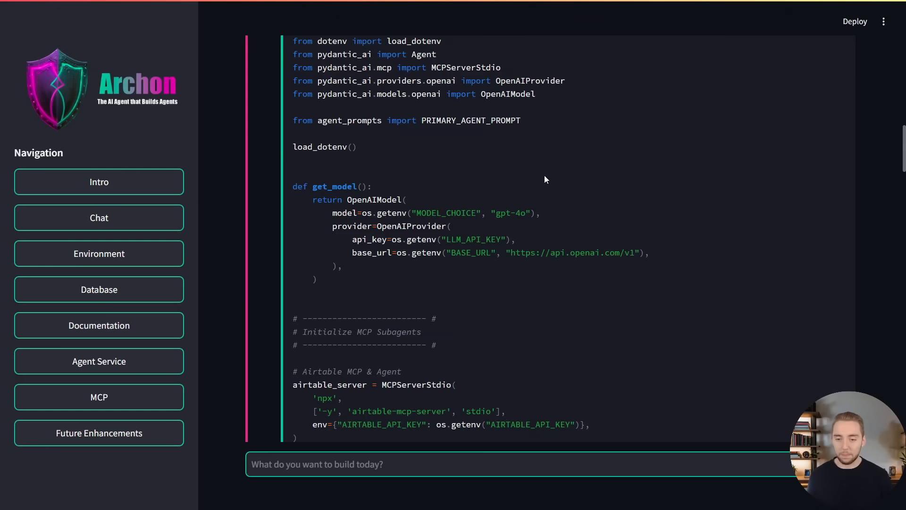
left_click_drag(312, 199, 318, 280)
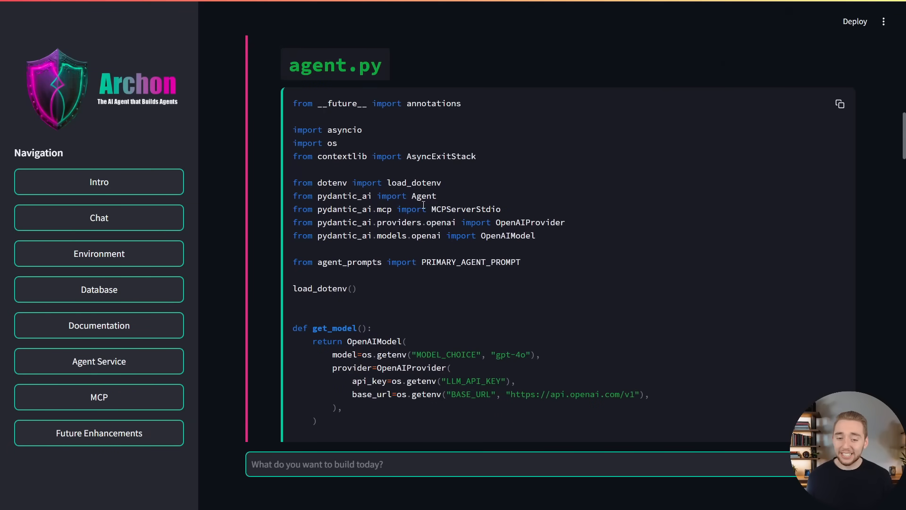
scroll("down", 3)
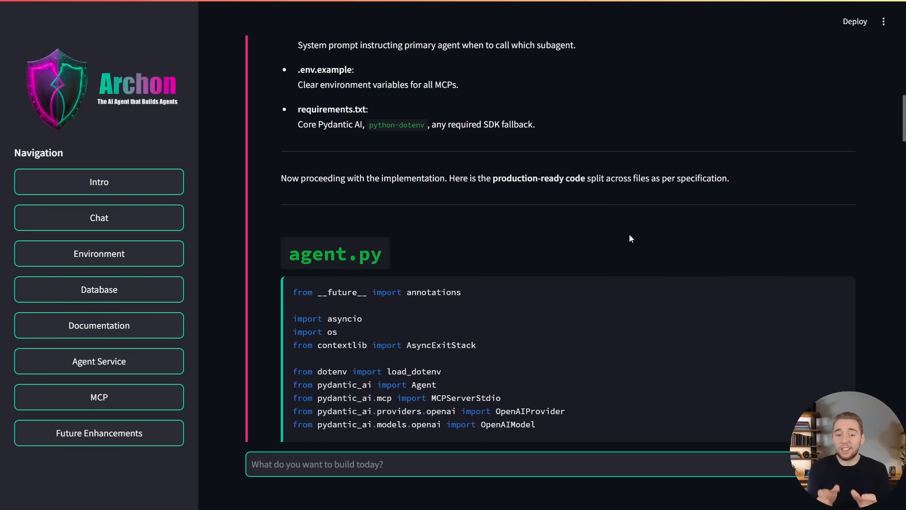
mouse_move(682, 237)
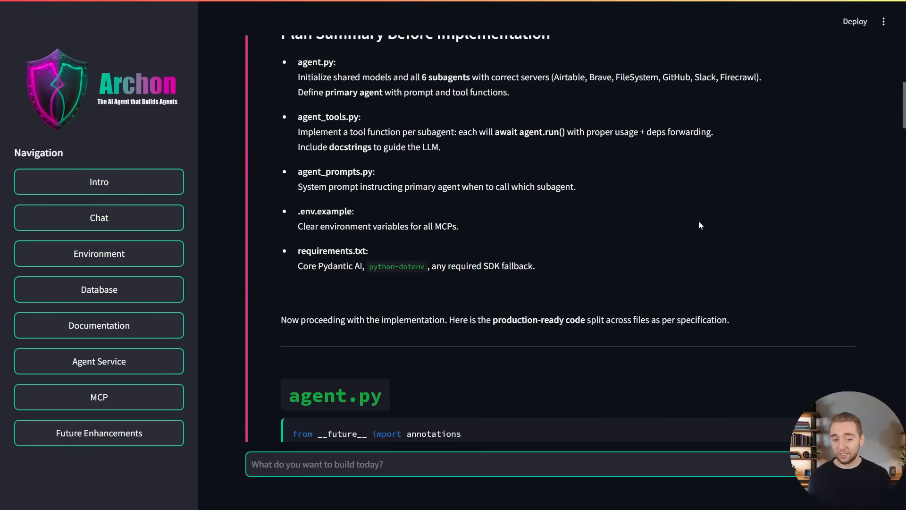
scroll("down", 3)
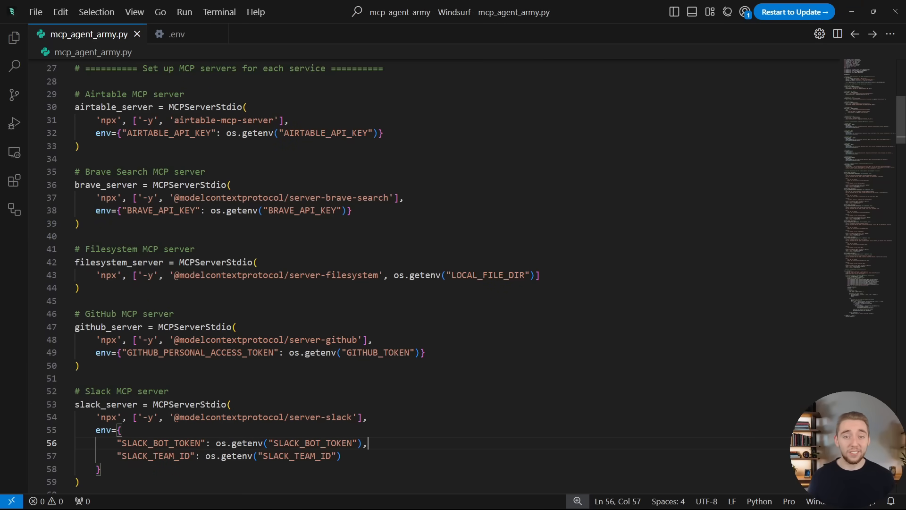
mouse_move(595, 38)
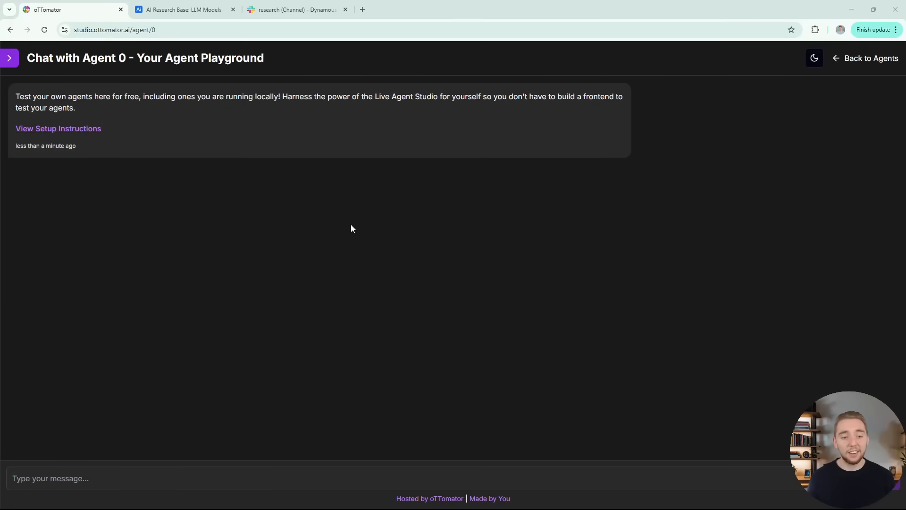
mouse_move(370, 257)
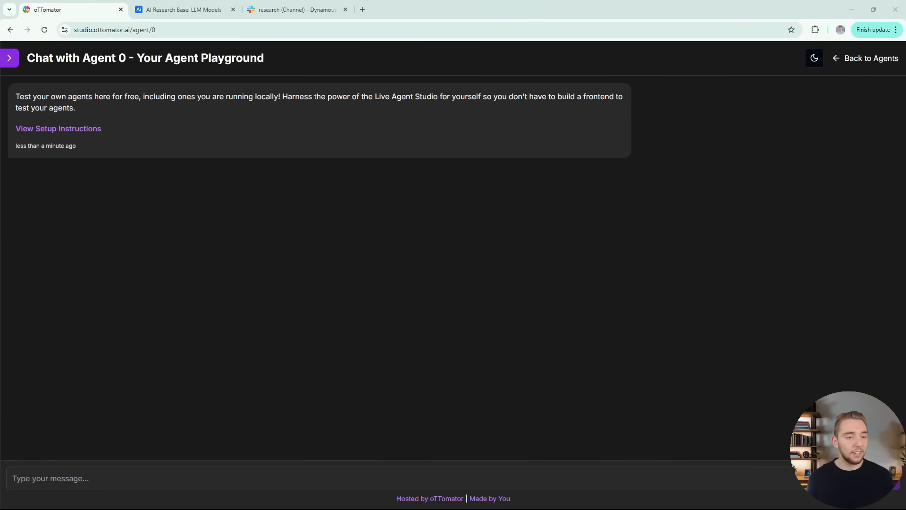
mouse_move(184, 164)
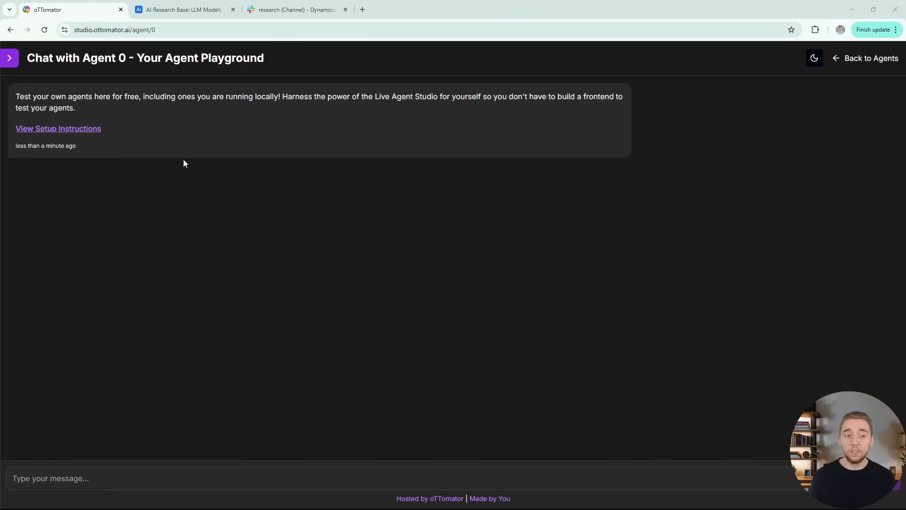
Check the empty Airtable table and Slack channel, then write the 2025 best-LLMs research request for Agent 0.
left_click(184, 10)
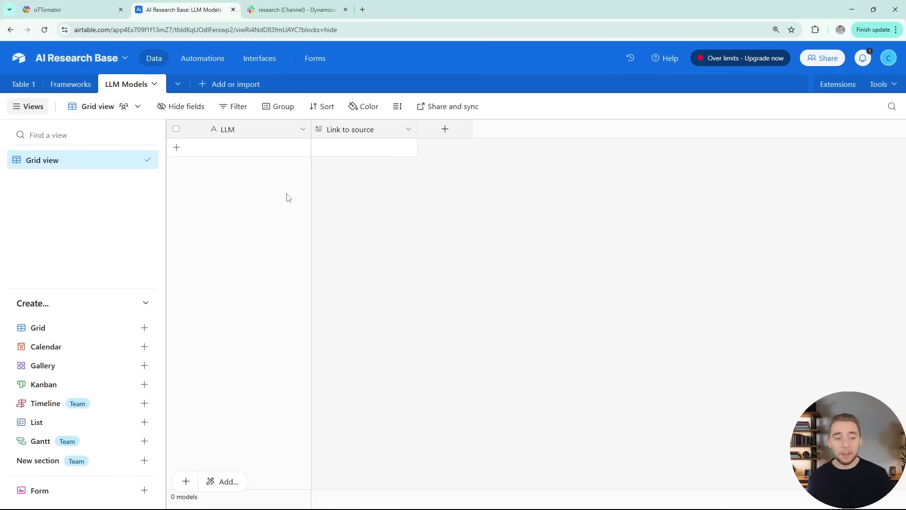
left_click(294, 10)
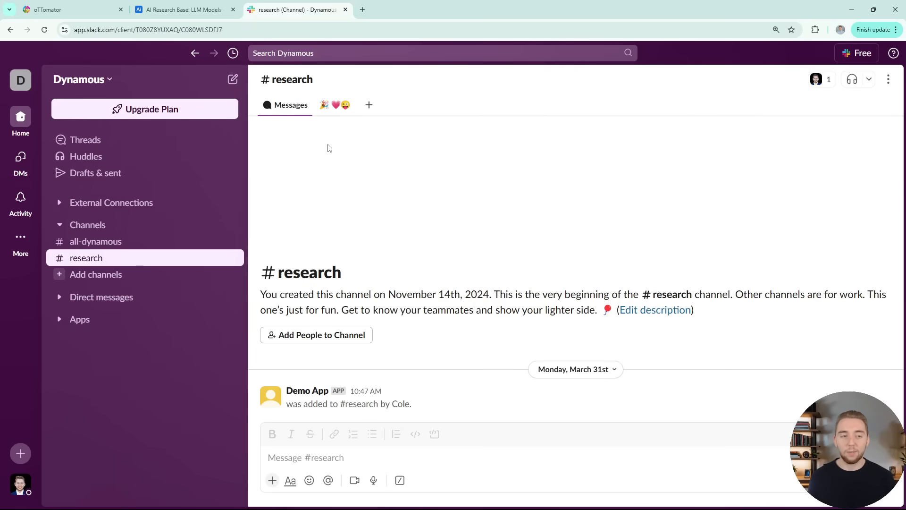
left_click(46, 10)
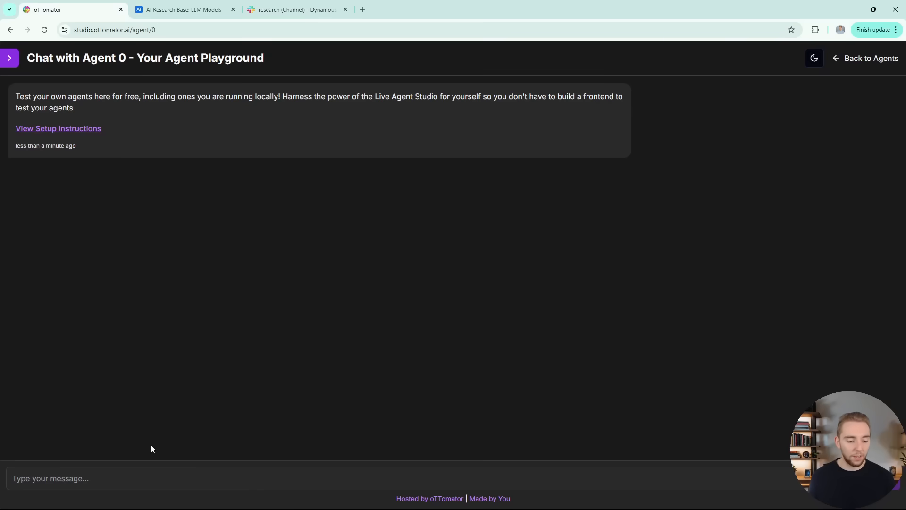
type("Search the web for the newest and best LLMs in 2025. Then add the top 5 to the LLM Models table in the AI Research Base in Airtable. Finally, send the results in Slack.")
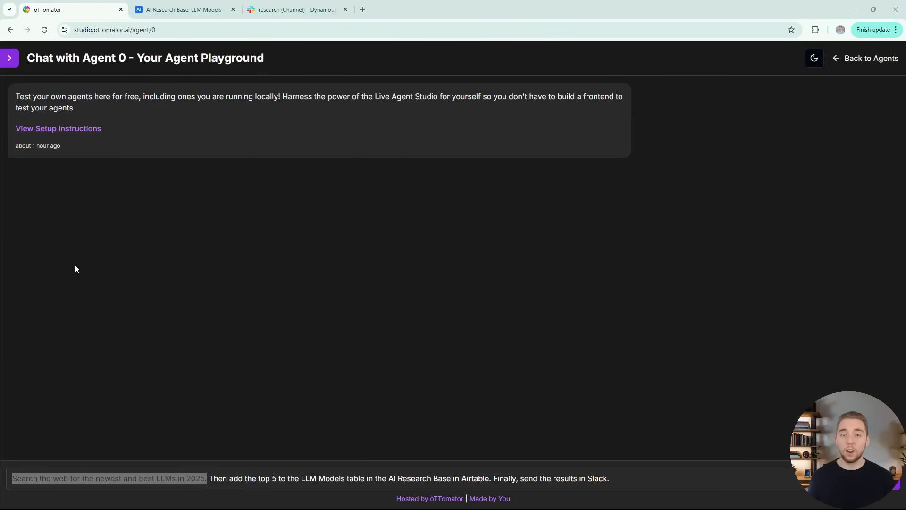
mouse_move(316, 448)
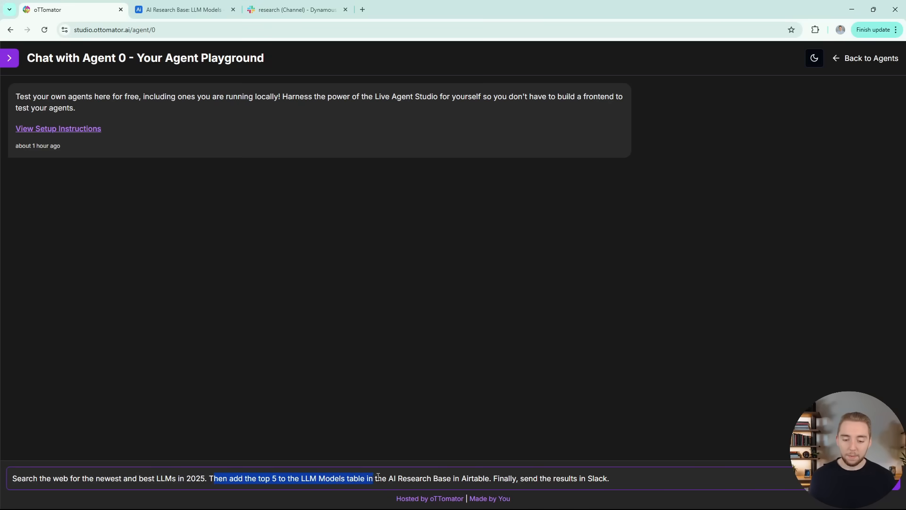
Recheck the still-empty LLM Models table and research channel before sending the request.
left_click(183, 10)
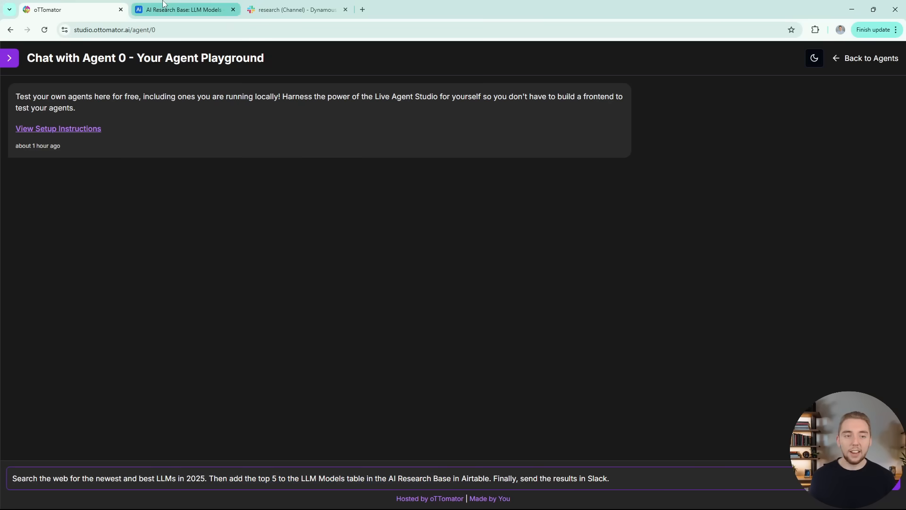
left_click(184, 9)
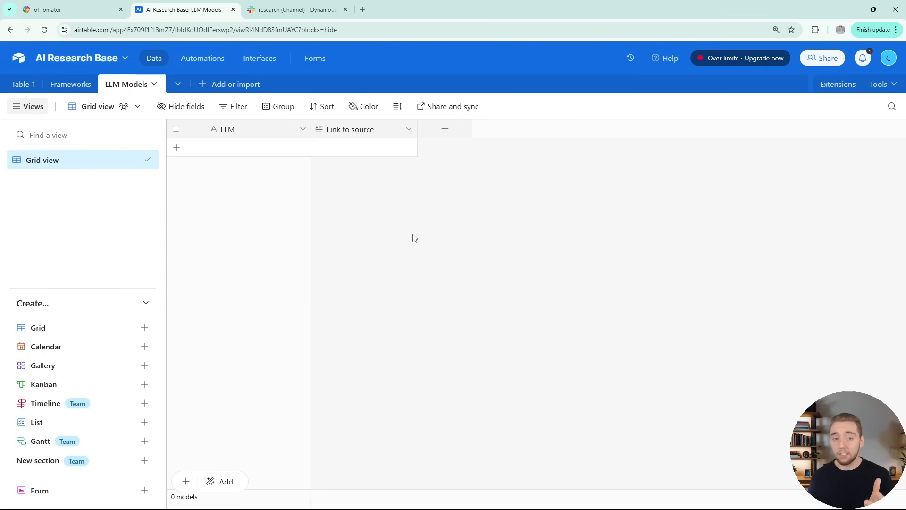
left_click(296, 10)
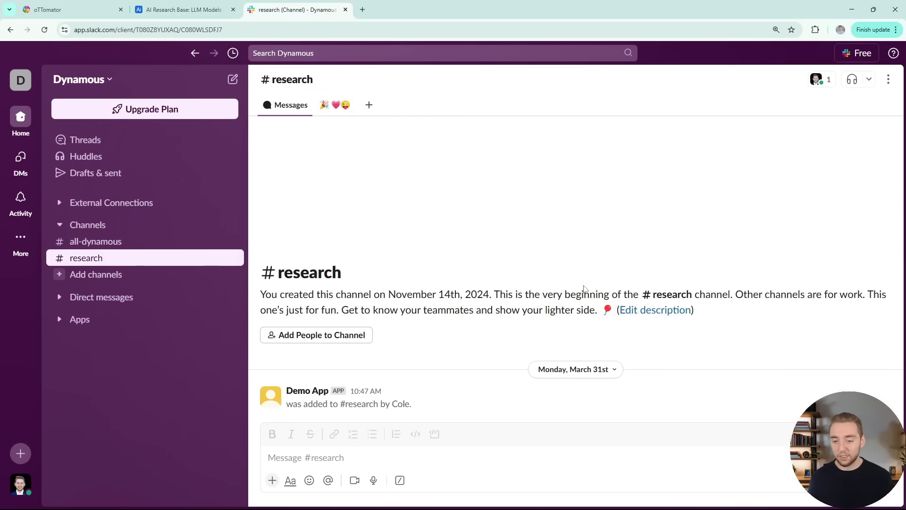
left_click(69, 10)
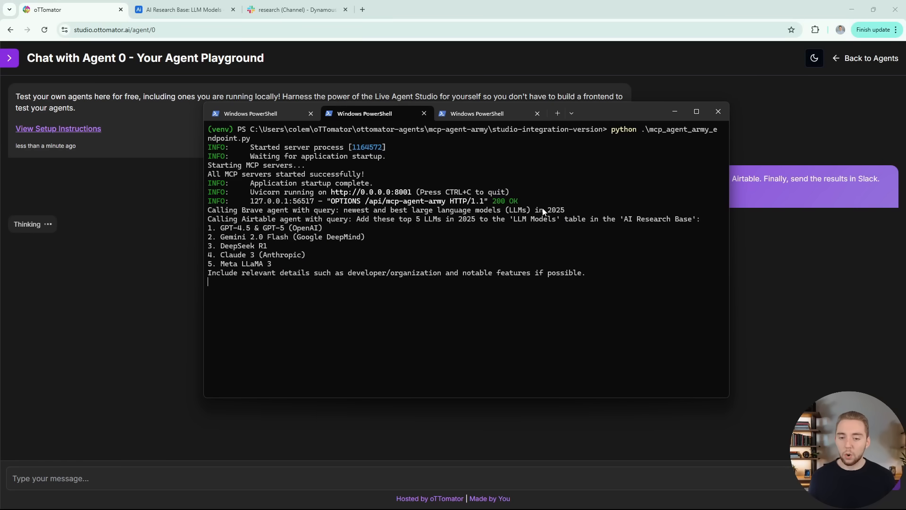
mouse_move(379, 243)
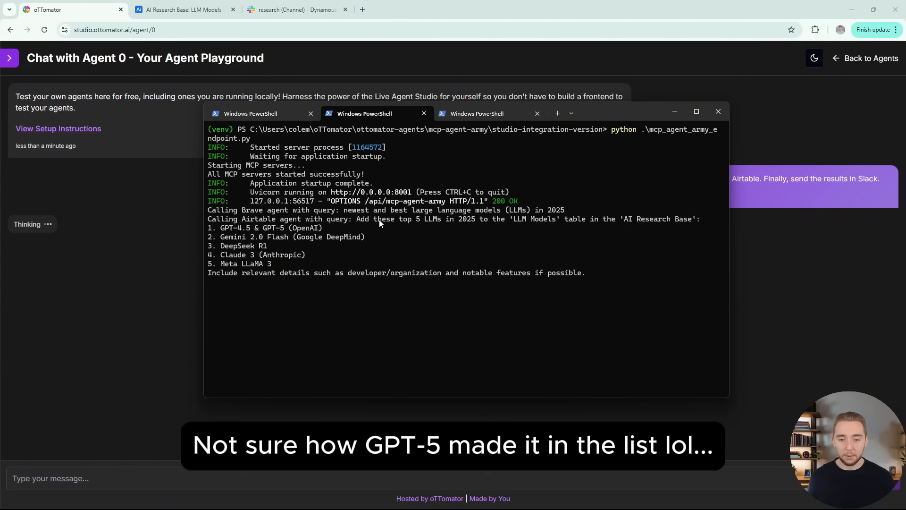
mouse_move(273, 63)
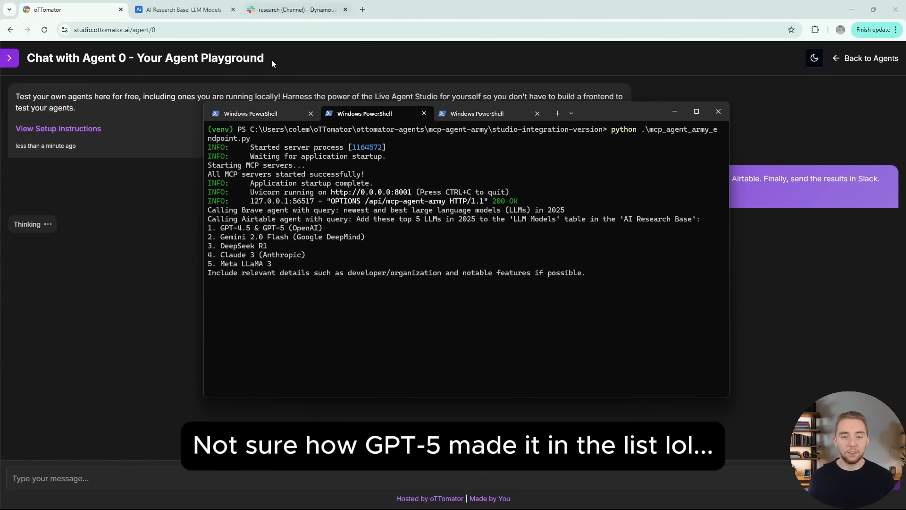
Show Airtable's LLM Models table, still at zero records while the agent runs.
left_click(184, 9)
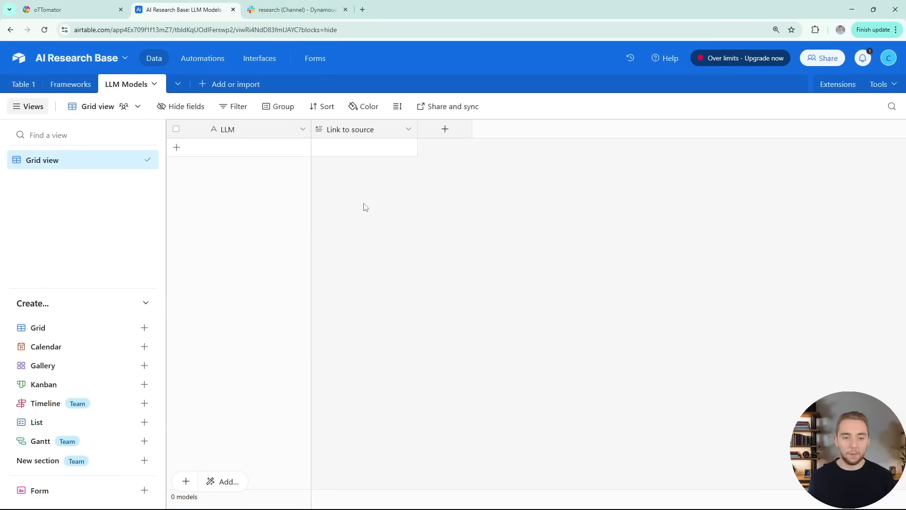
mouse_move(374, 224)
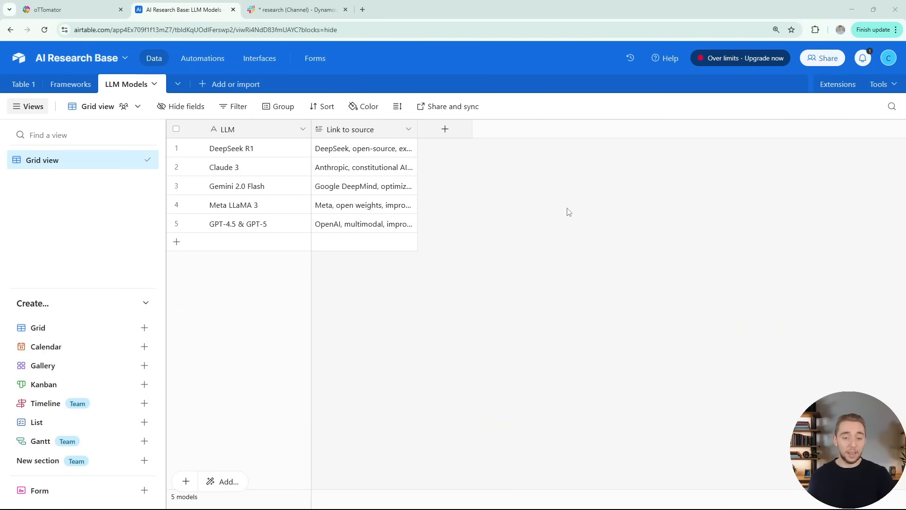
mouse_move(534, 211)
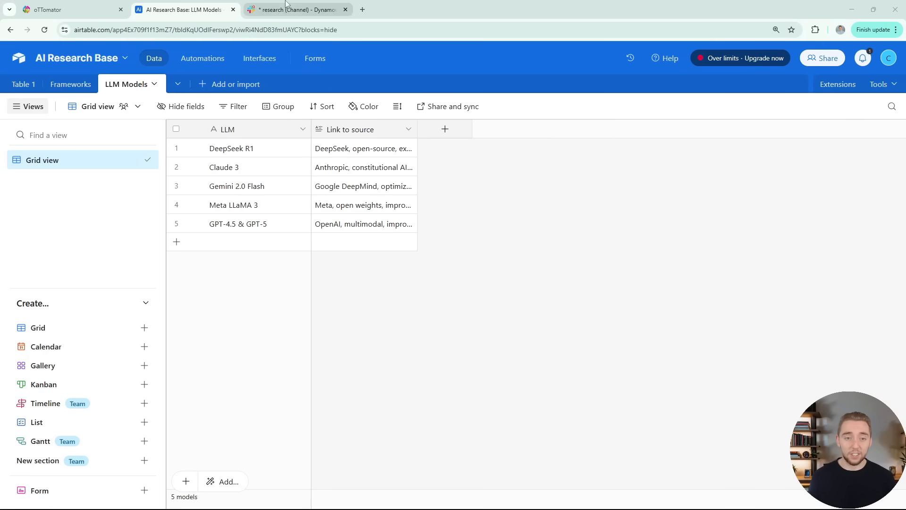
Read the Slack research summary, review the five LLM records in Airtable, and return to the agent's reply.
left_click(294, 9)
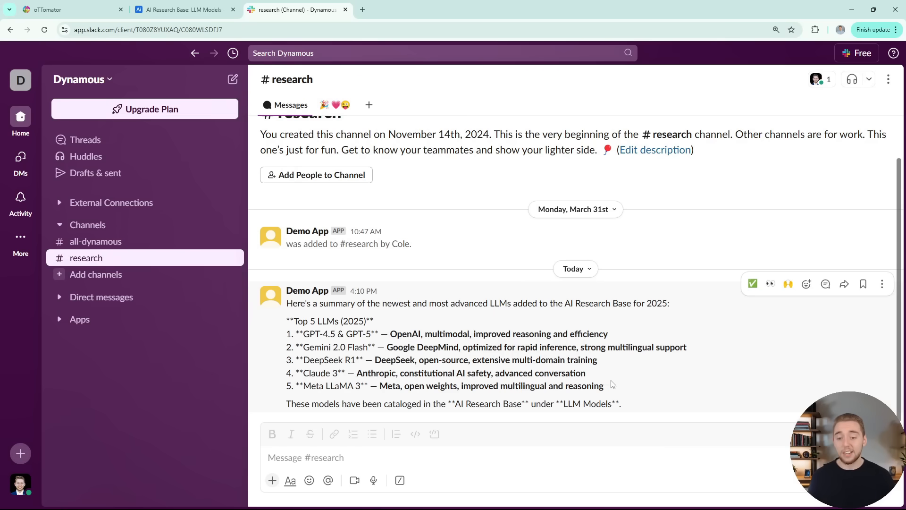
mouse_move(692, 426)
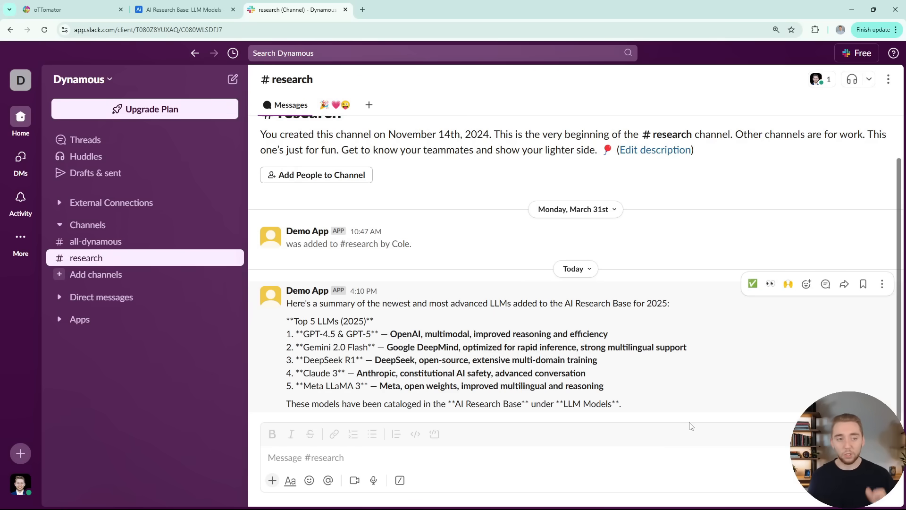
left_click(182, 10)
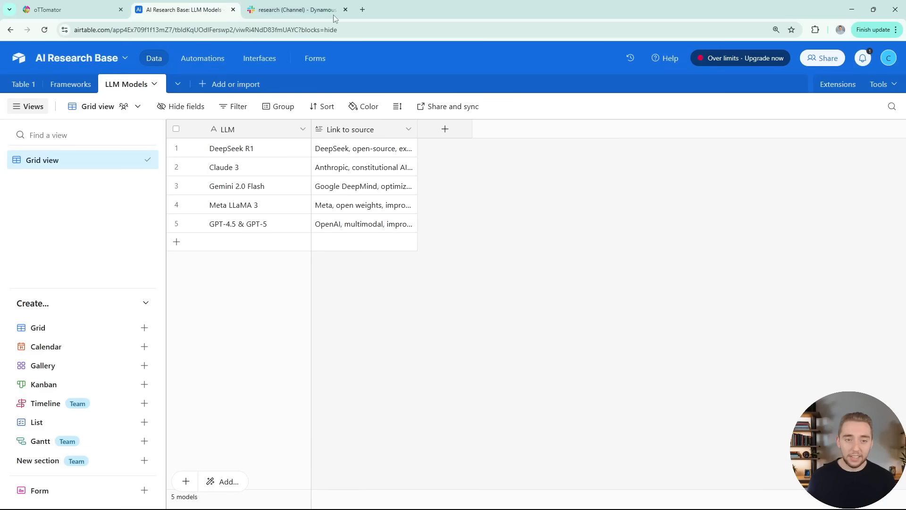
left_click(296, 10)
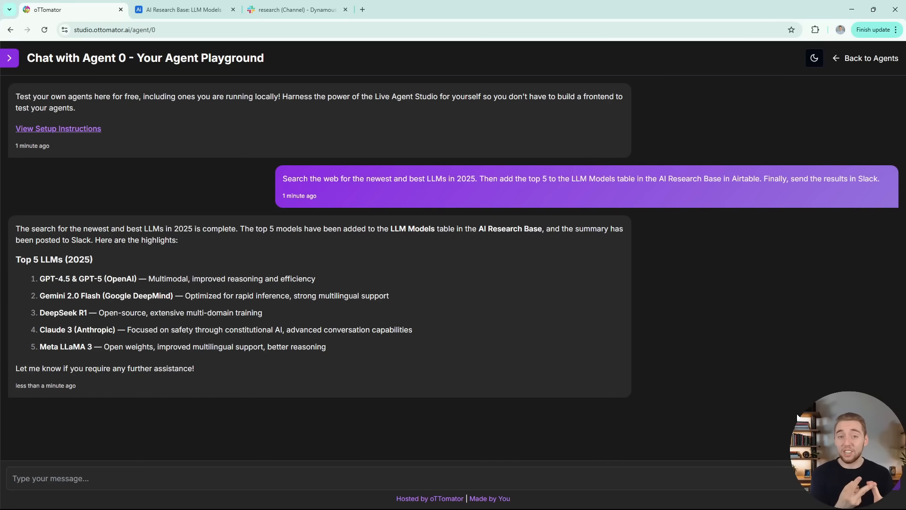
Switch to bolt.diy and keep OpenRouter with Quasar Alpha as the selected provider.
left_click(555, 10)
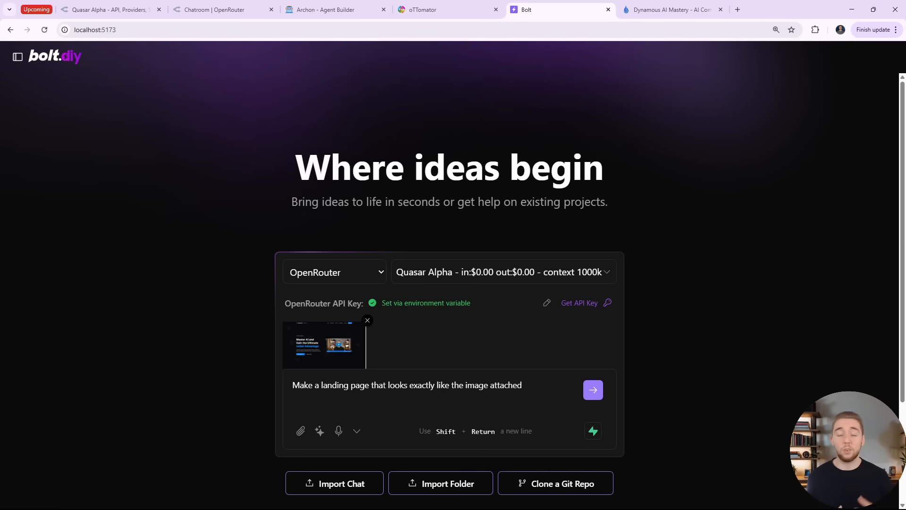
left_click(334, 272)
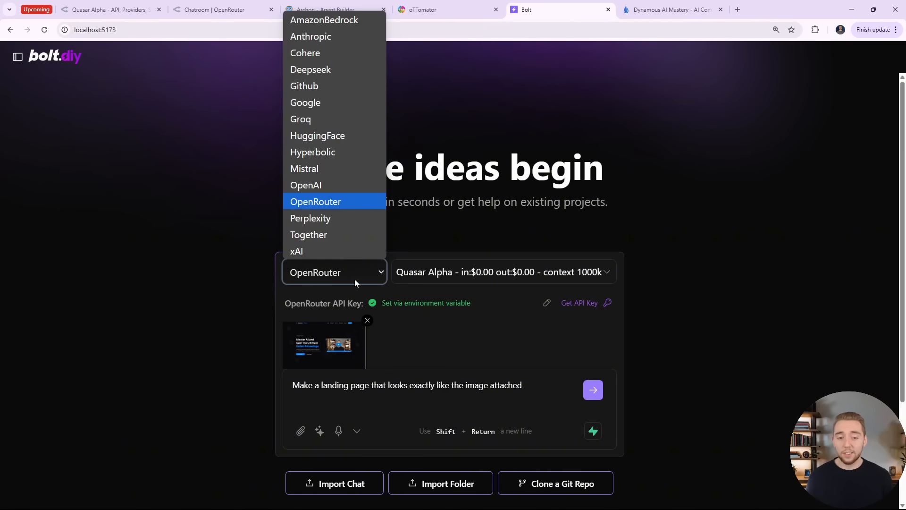
mouse_move(338, 234)
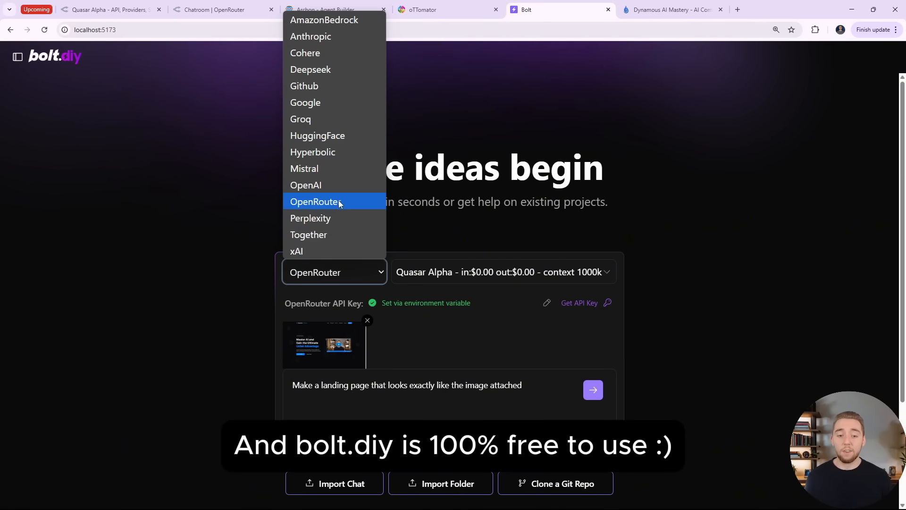
left_click(315, 201)
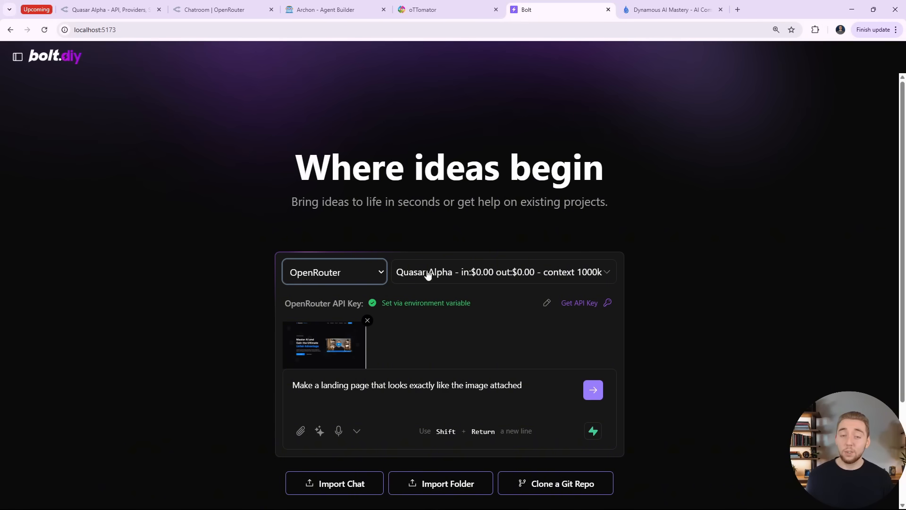
mouse_move(753, 470)
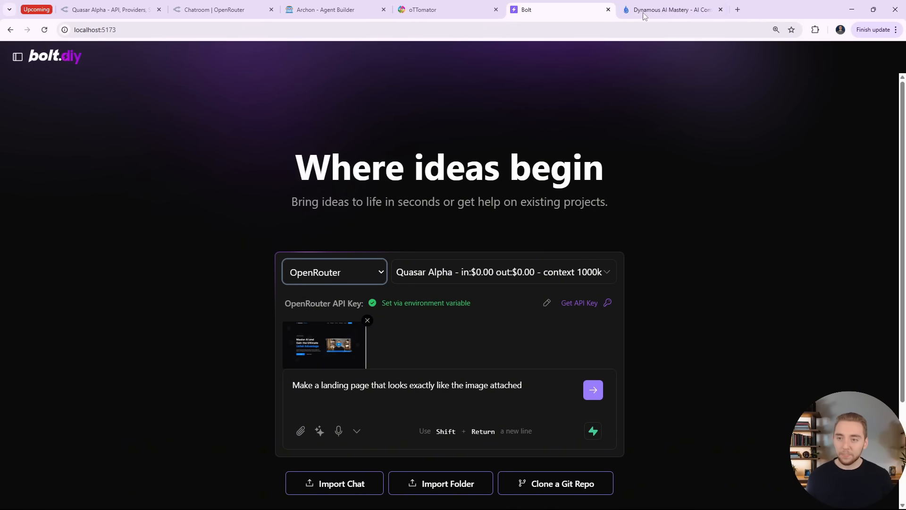
Browse the Dynamous AI Mastery homepage from the hero down to the Join the Waitlist form.
left_click(670, 9)
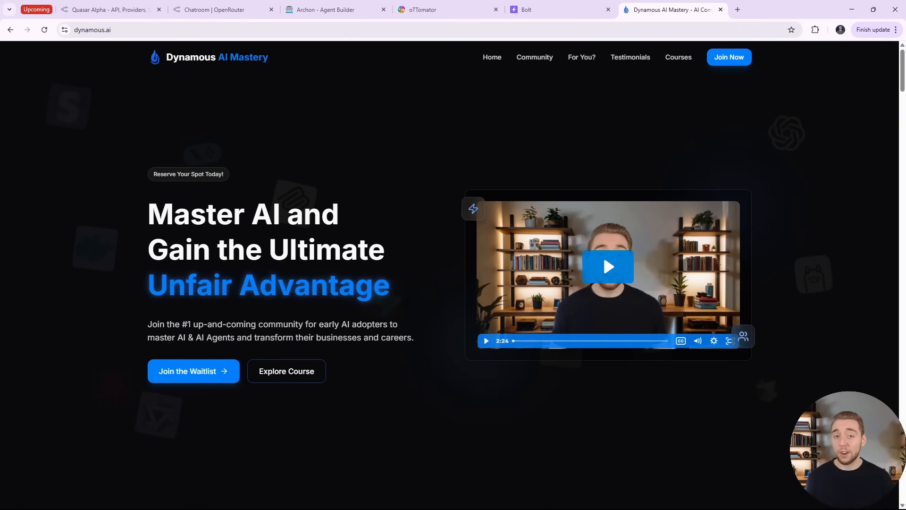
mouse_move(761, 390)
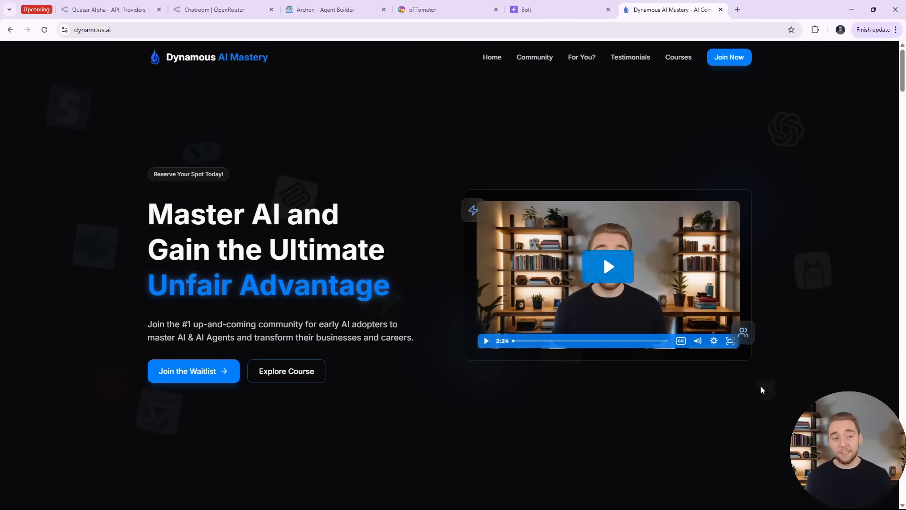
left_click(193, 371)
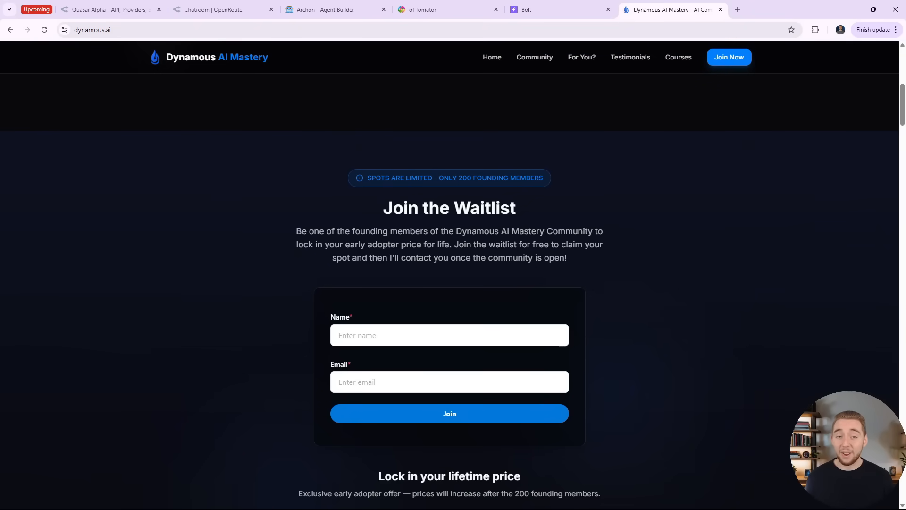
scroll("down", 3)
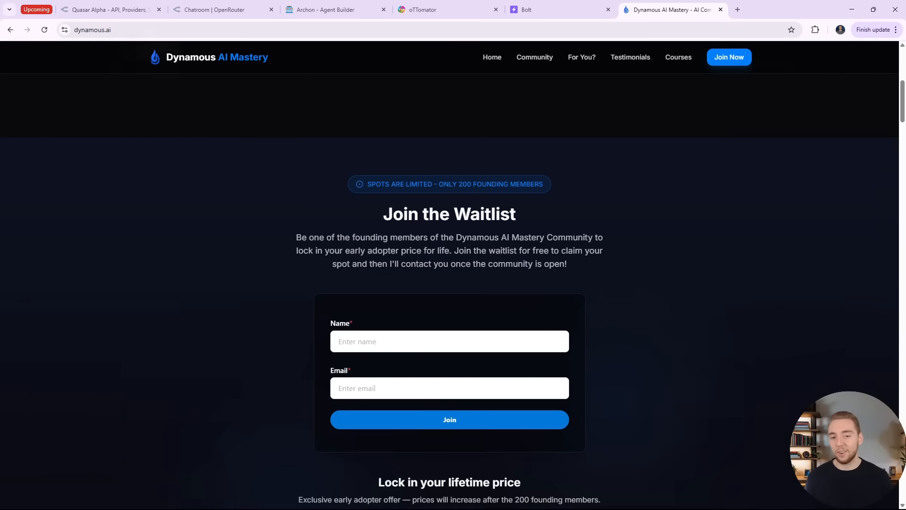
scroll("up", 3)
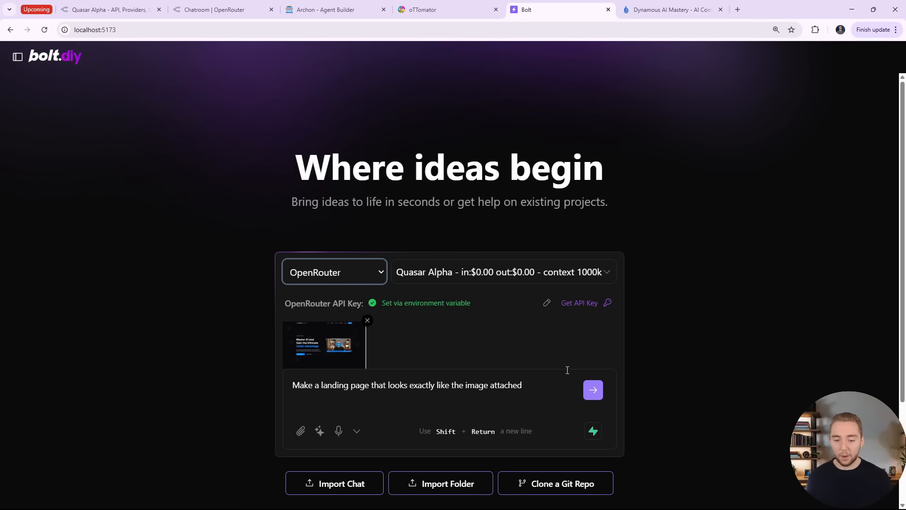
Submit the landing page request with the attached Dynamous AI Mastery screenshot to Quasar Alpha.
left_click_drag(313, 385, 522, 386)
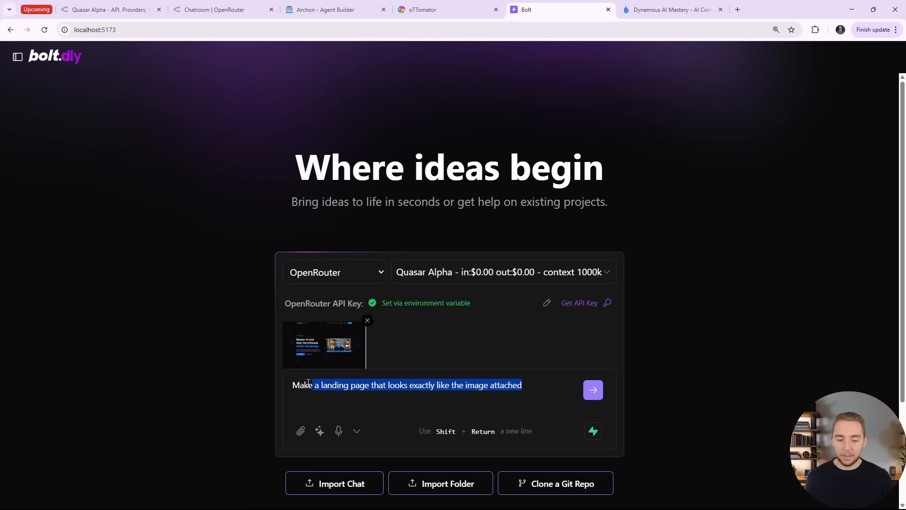
left_click(593, 390)
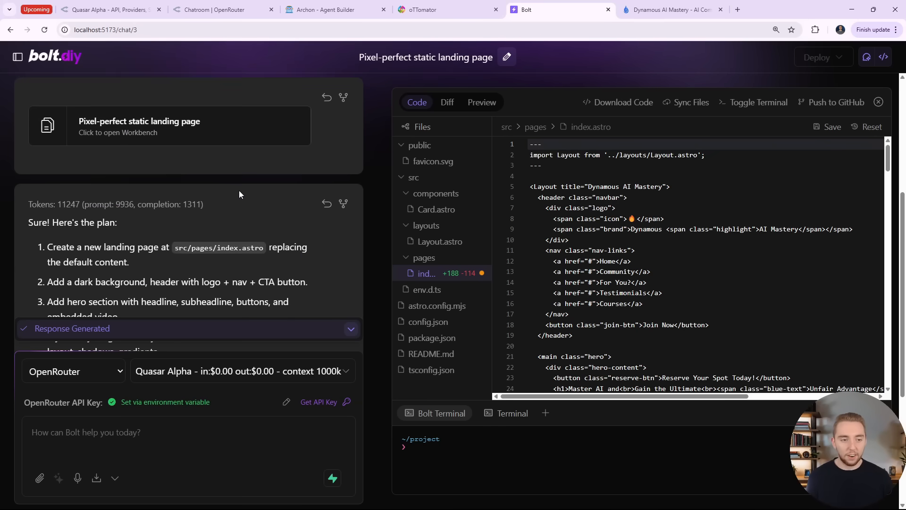
scroll("down", 3)
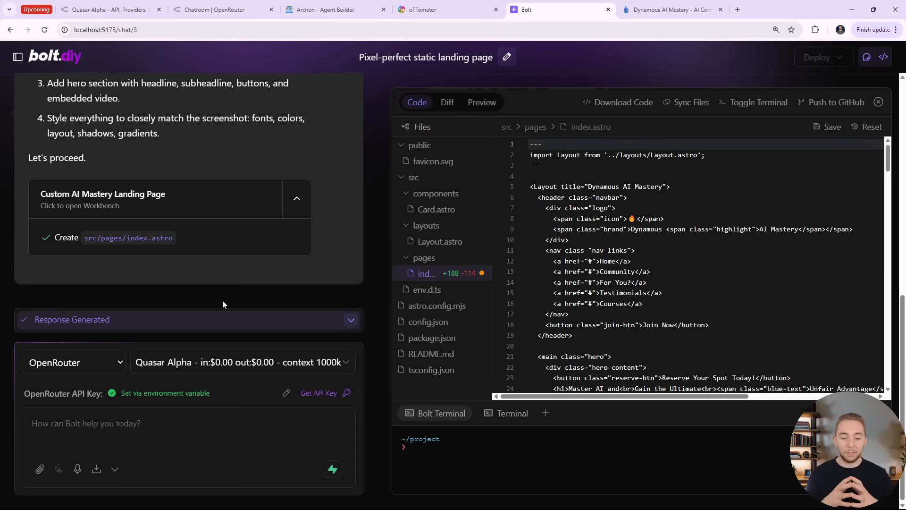
mouse_move(213, 418)
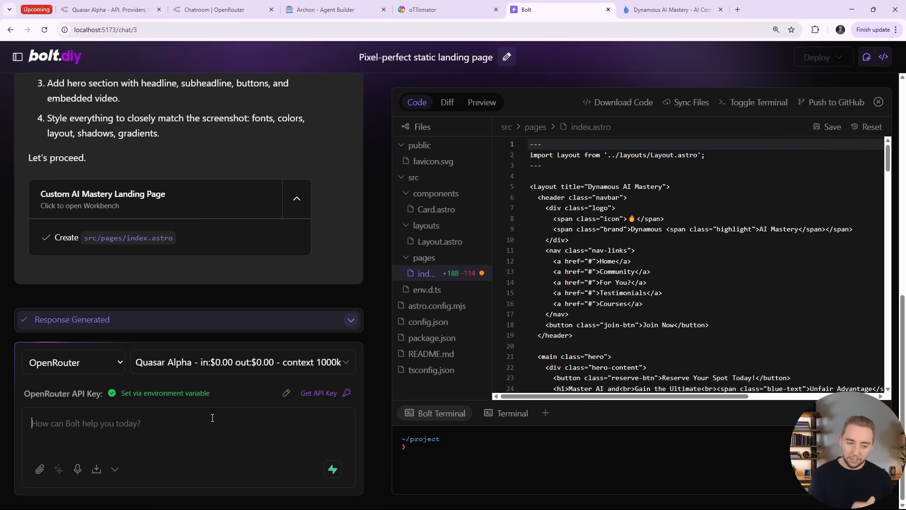
Request 'Install the deps and run the project' and view the live Preview of the landing page.
type("Install the deps and run t")
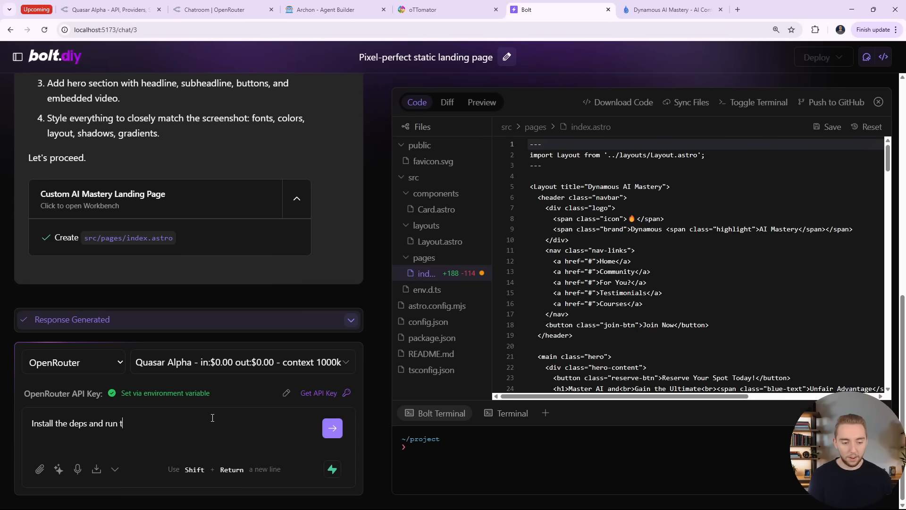
left_click(332, 427)
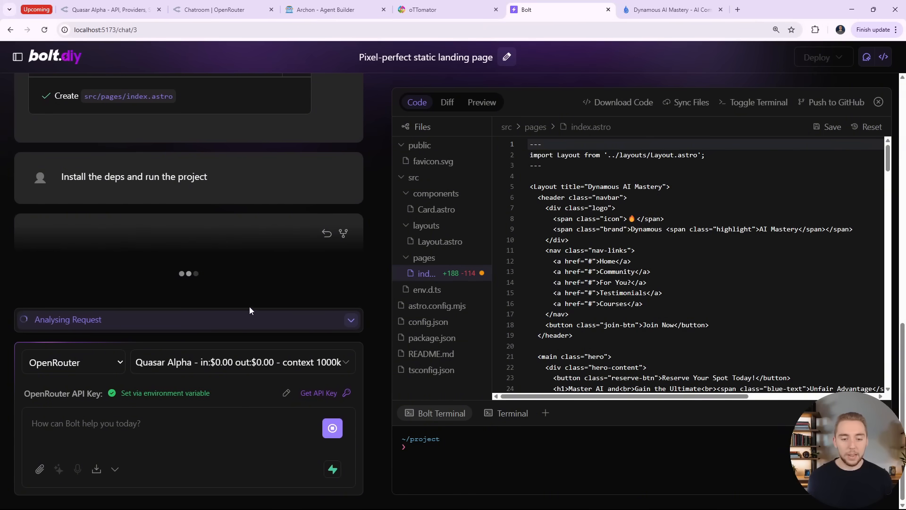
mouse_move(349, 287)
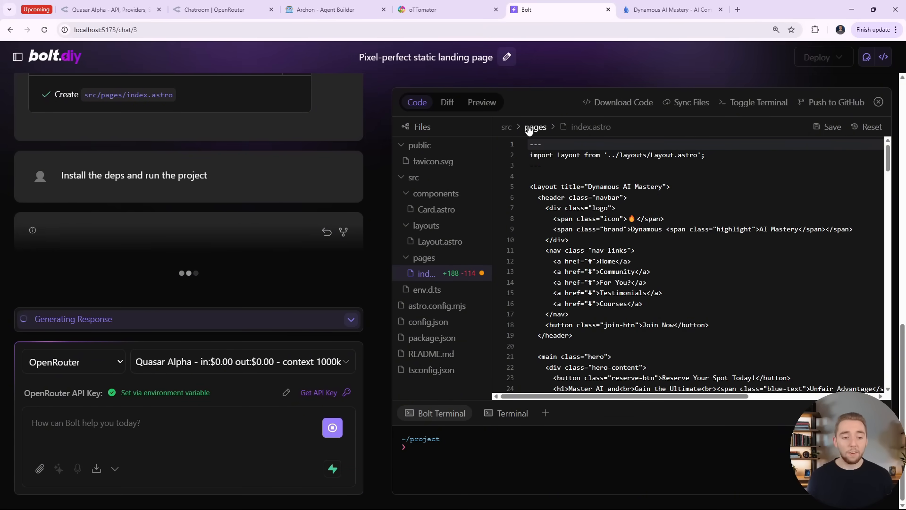
mouse_move(549, 112)
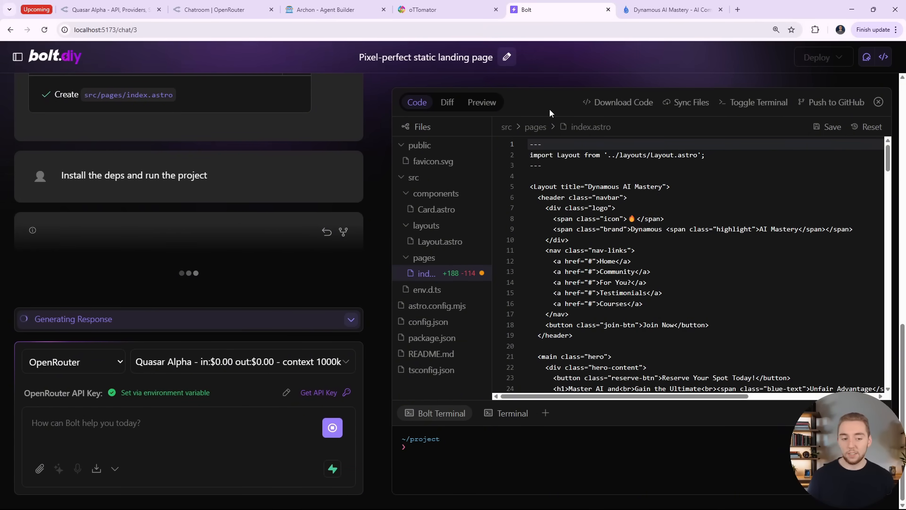
left_click(481, 102)
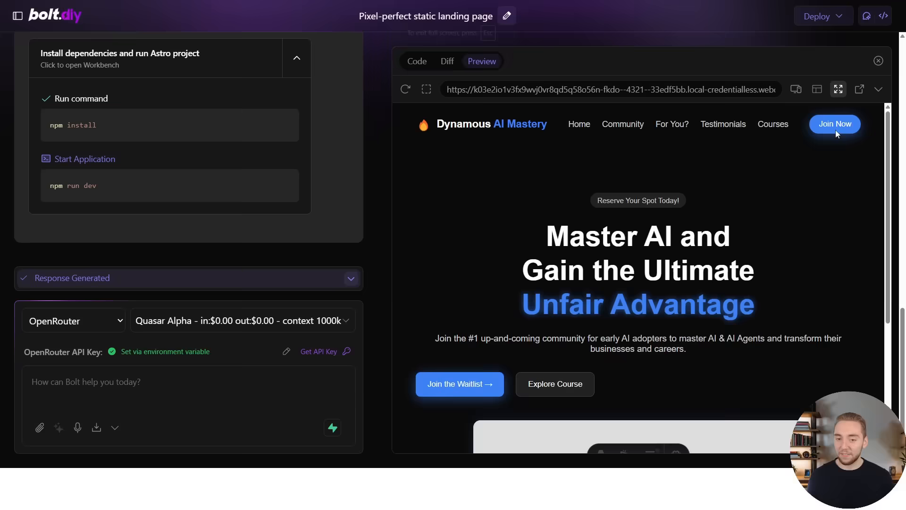
Inspect the recreated landing page full screen, then return to the bolt.diy start screen.
left_click(838, 89)
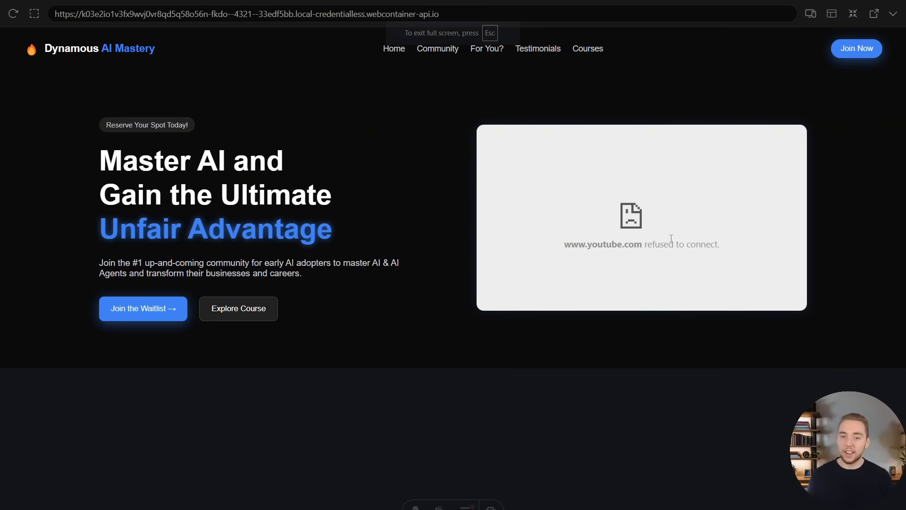
mouse_move(713, 185)
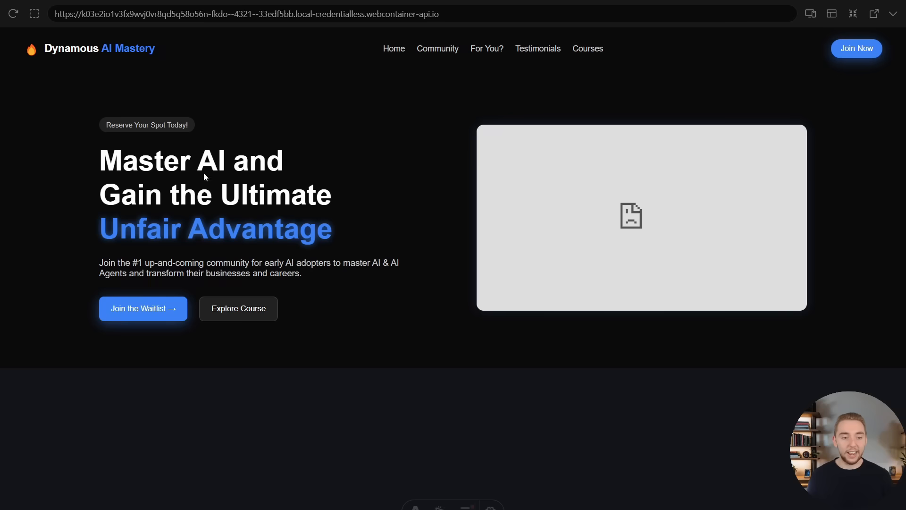
mouse_move(428, 143)
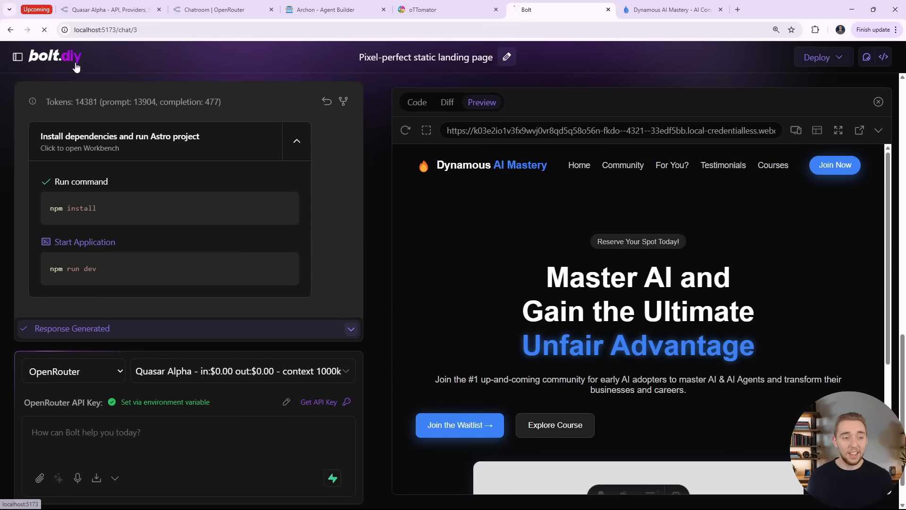
left_click(55, 56)
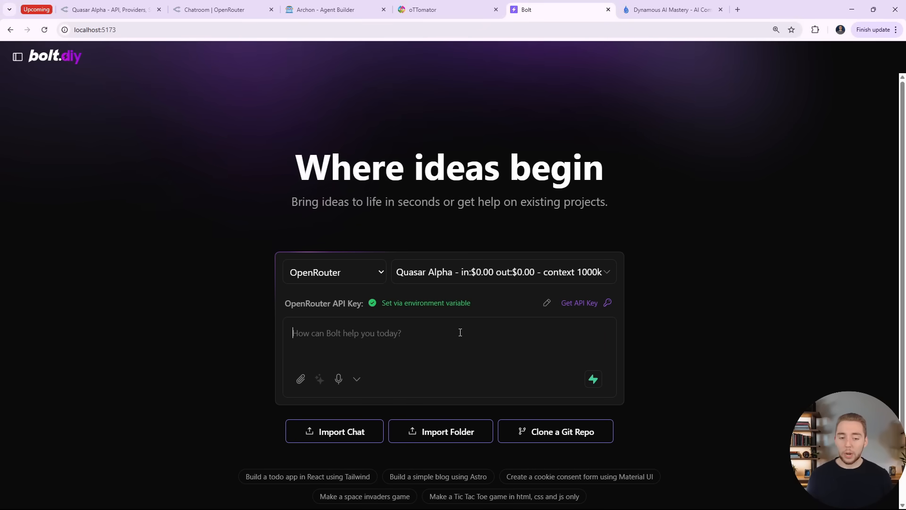
Request a beautiful dark-themed React chat application for chatting with an AI agent.
type("Build me a beautiful chat application to chat with an AI agent. For now, just have the AI agent respond with a sample message, but I want full chat and conversation history with a really sleek and modern dark theme design.")
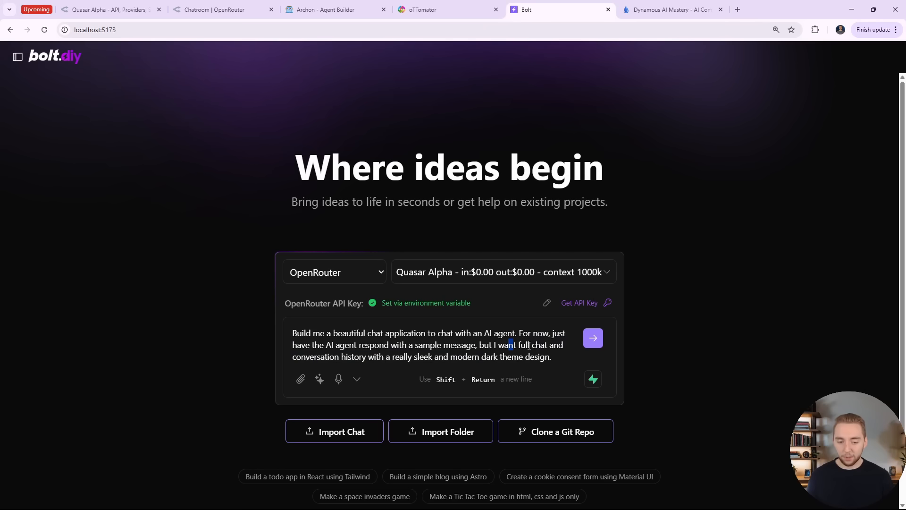
left_click_drag(504, 344, 551, 357)
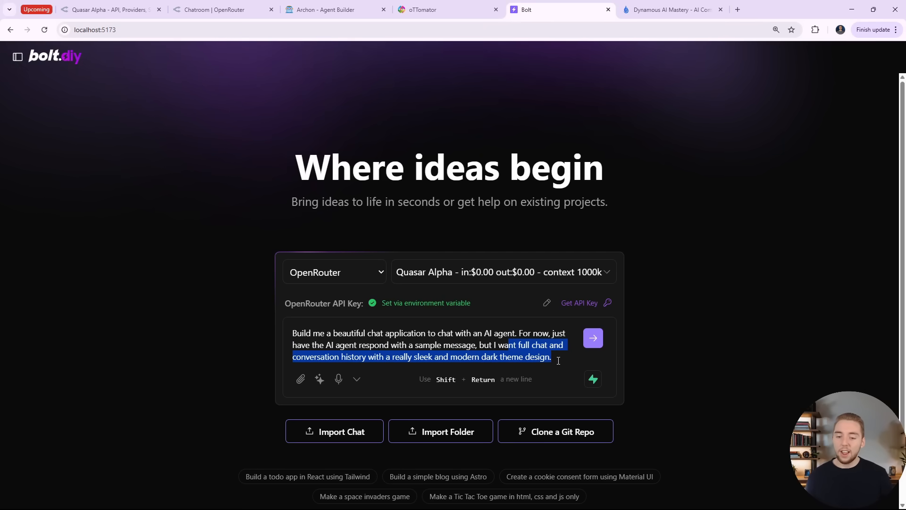
left_click(593, 338)
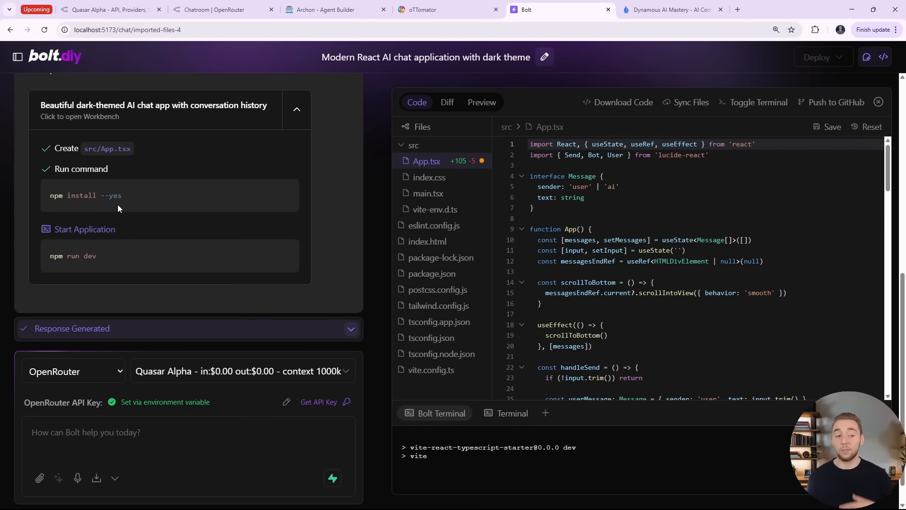
Send 'Hi' in the Quasar AI Chat preview and get the sample agent reply.
left_click(481, 102)
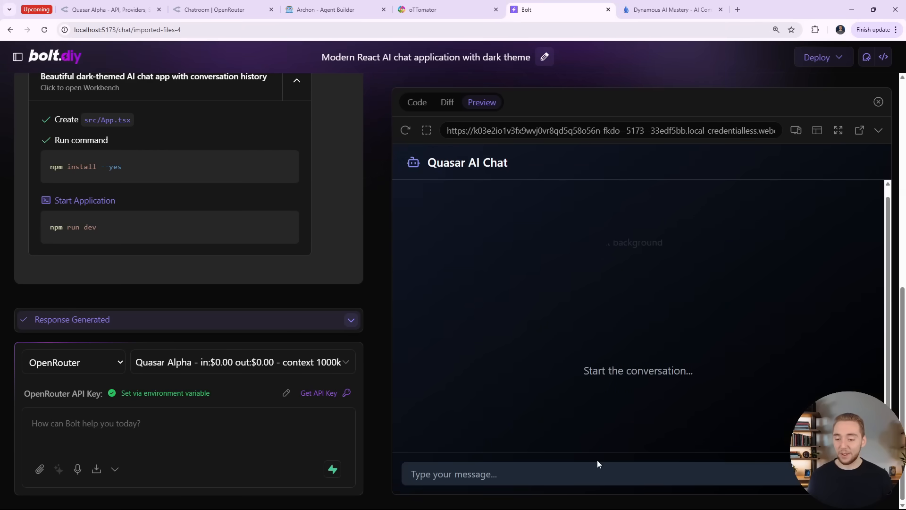
type("H")
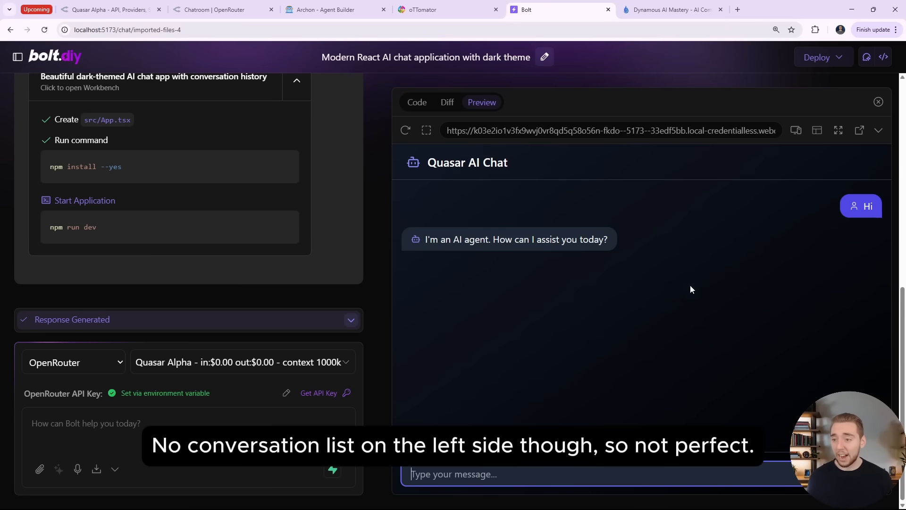
left_click(838, 130)
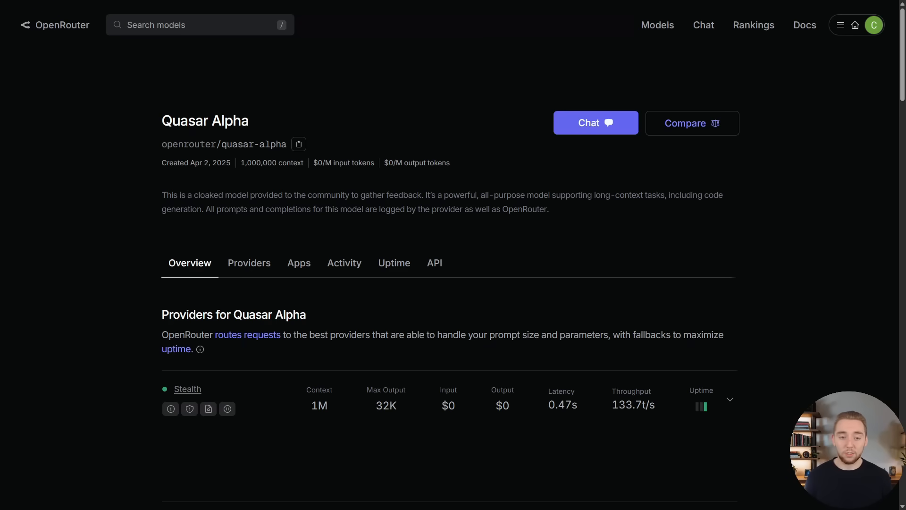
mouse_move(800, 409)
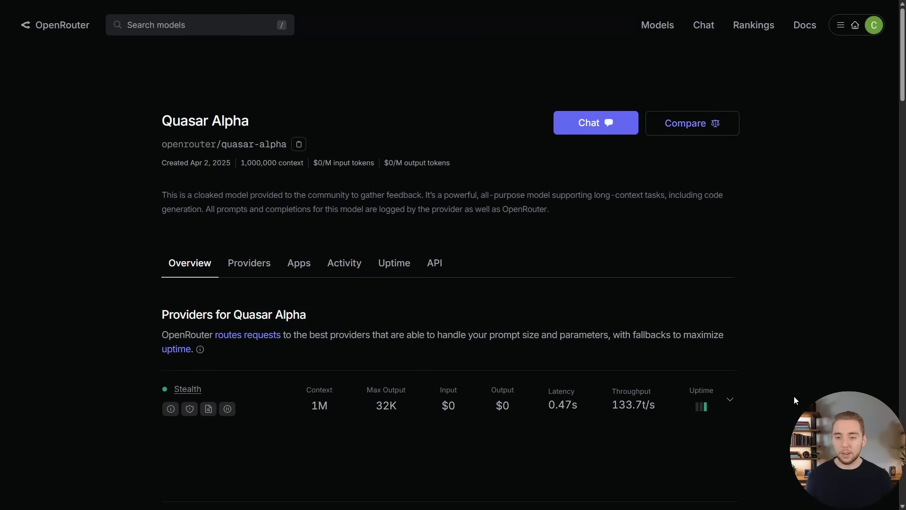
mouse_move(347, 137)
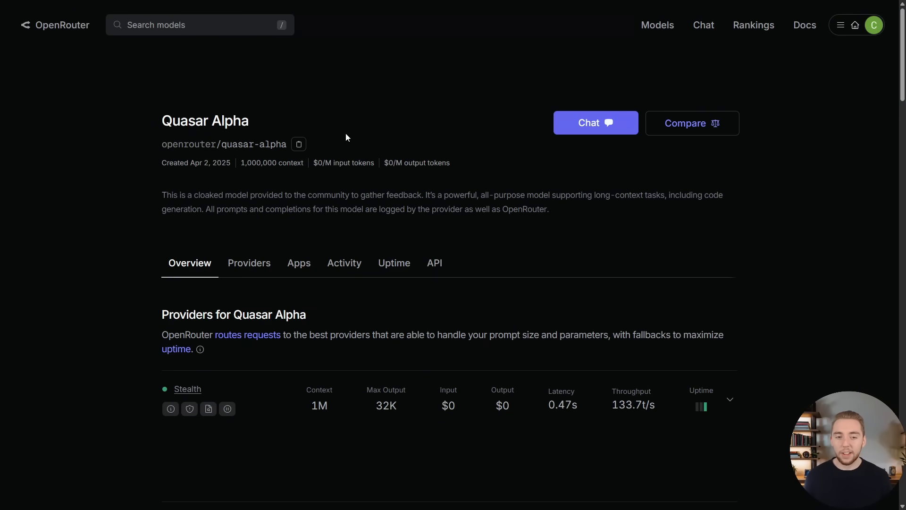
mouse_move(398, 147)
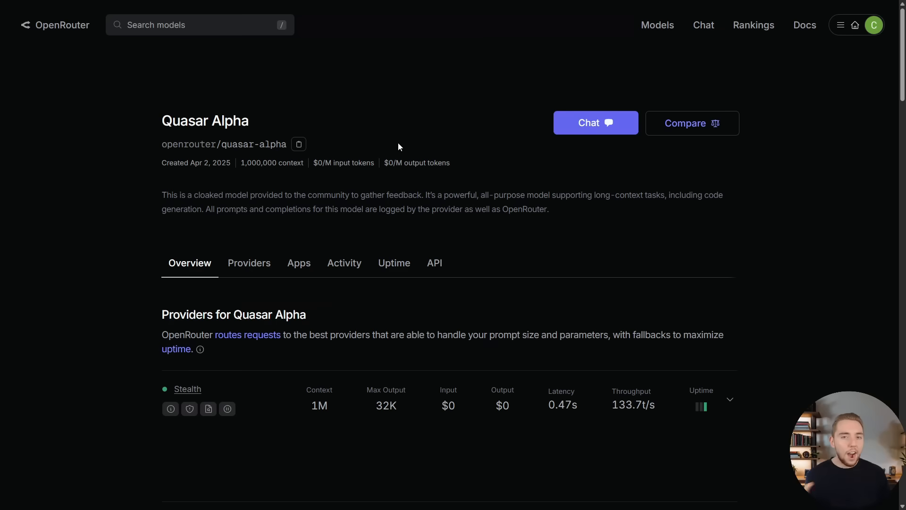
mouse_move(790, 349)
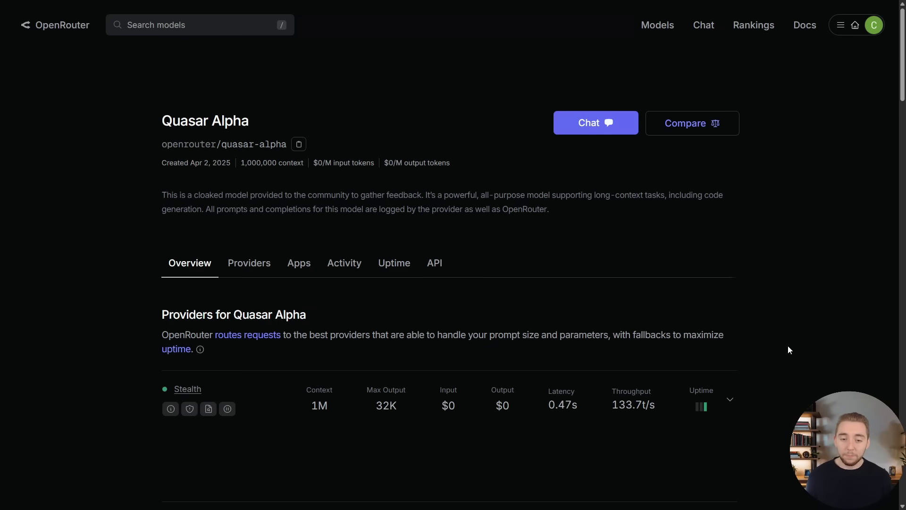